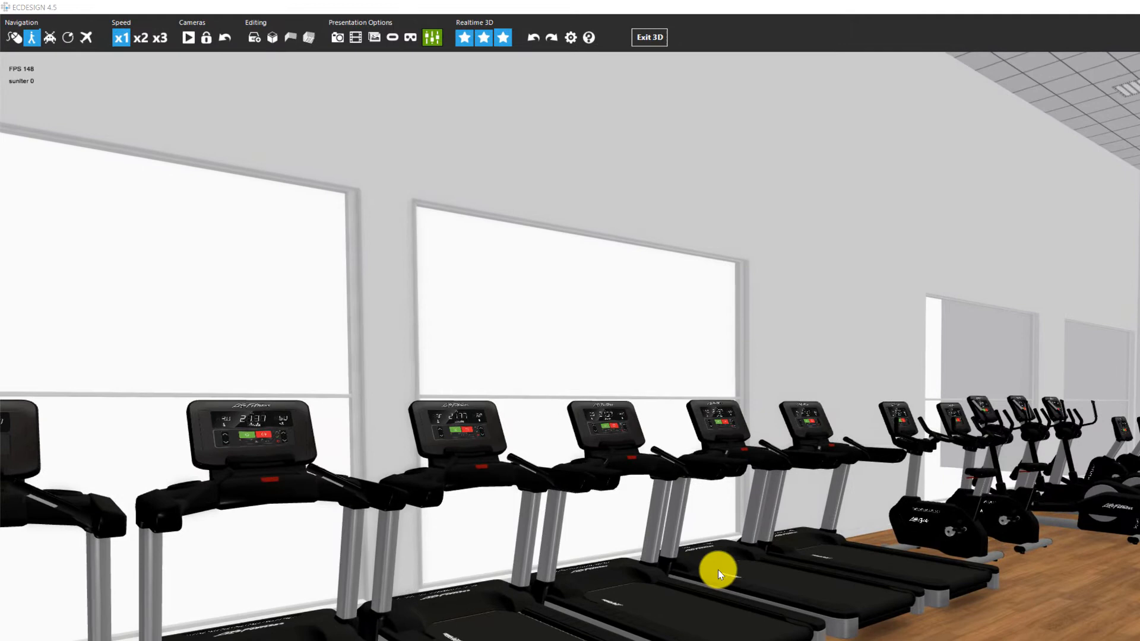
mouse_move(107, 129)
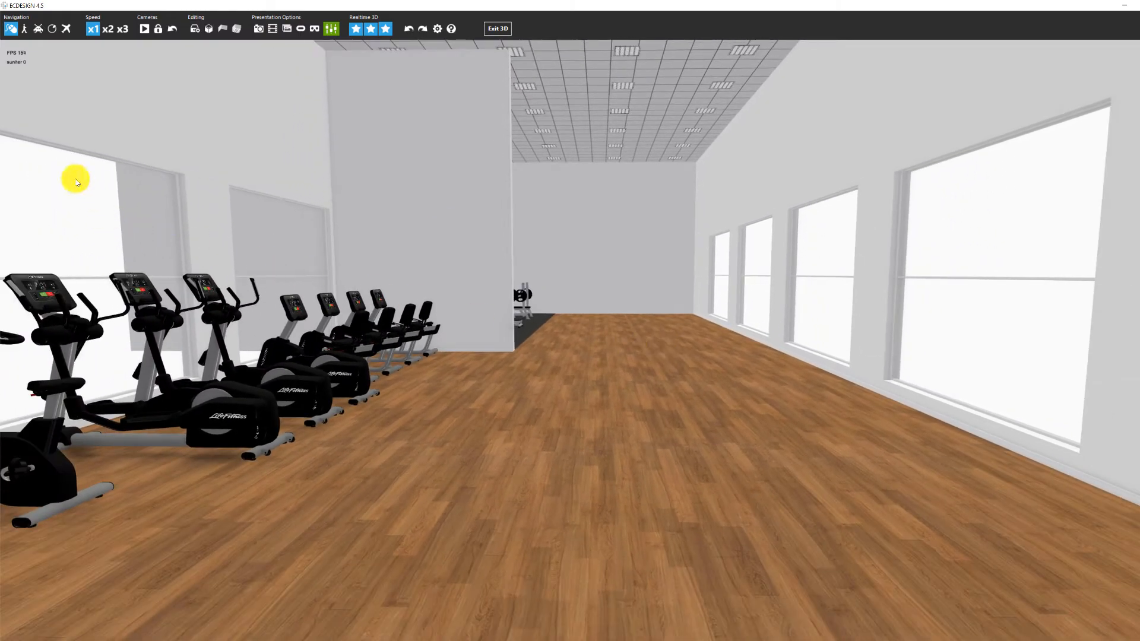
mouse_move(11, 28)
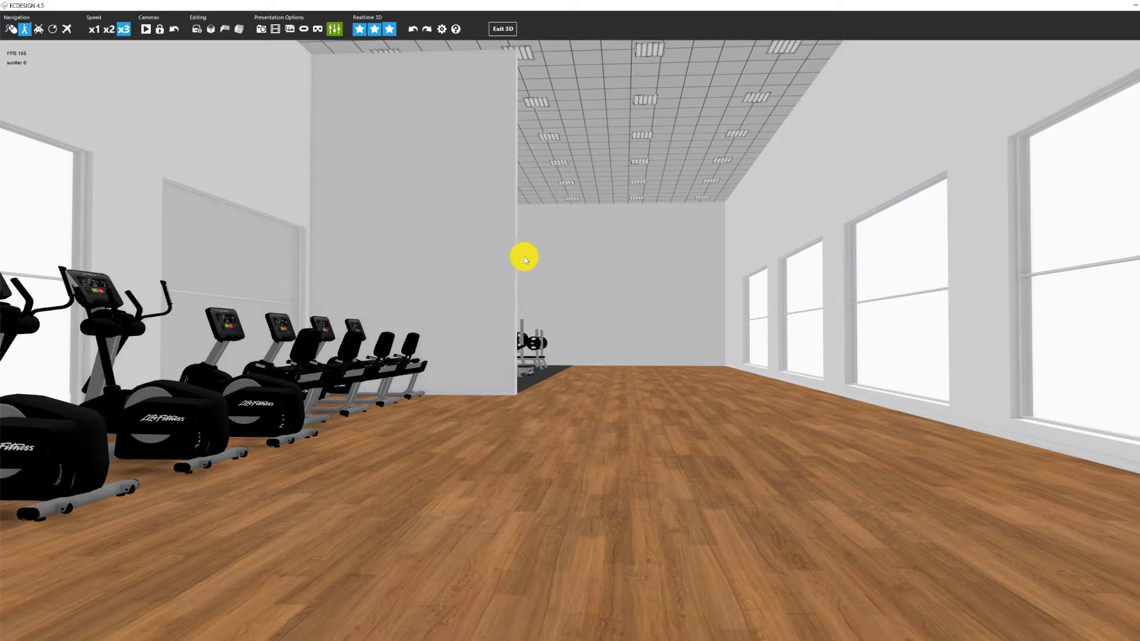
Step: In Render Options' Render Type choices, preview the gym with Day lighting, then Night lighting
left_click(92, 28)
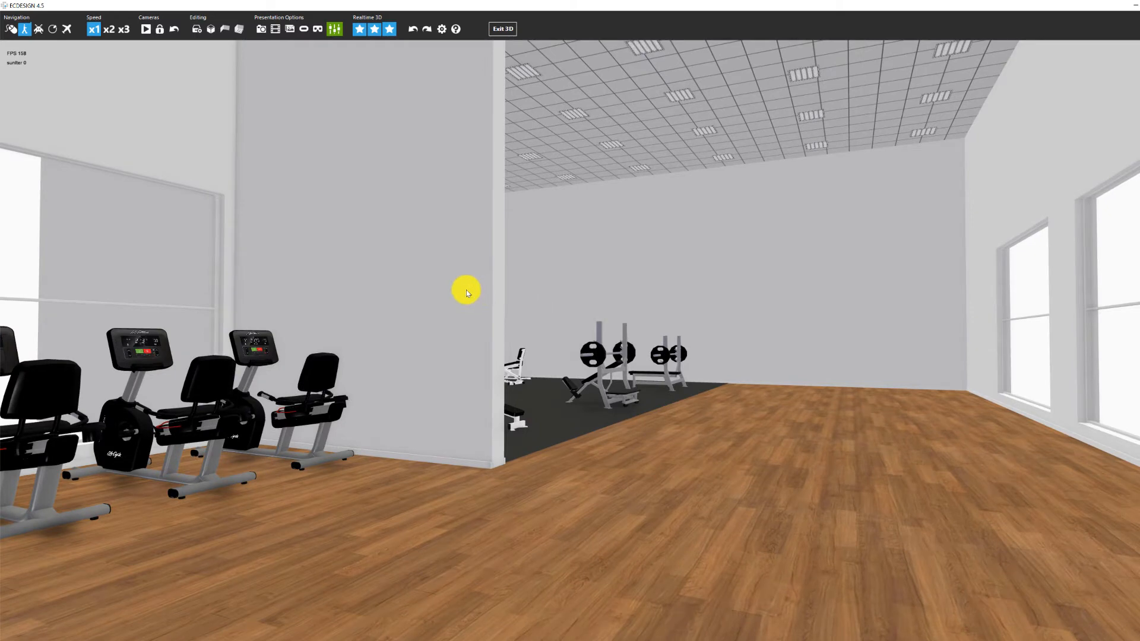
mouse_move(375, 211)
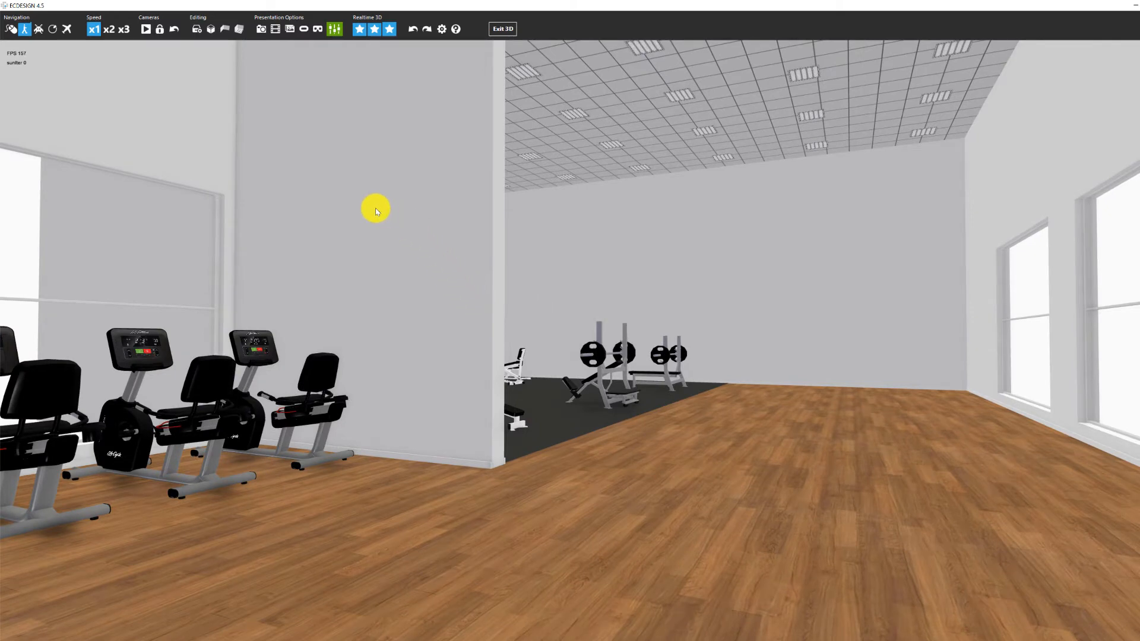
mouse_move(262, 95)
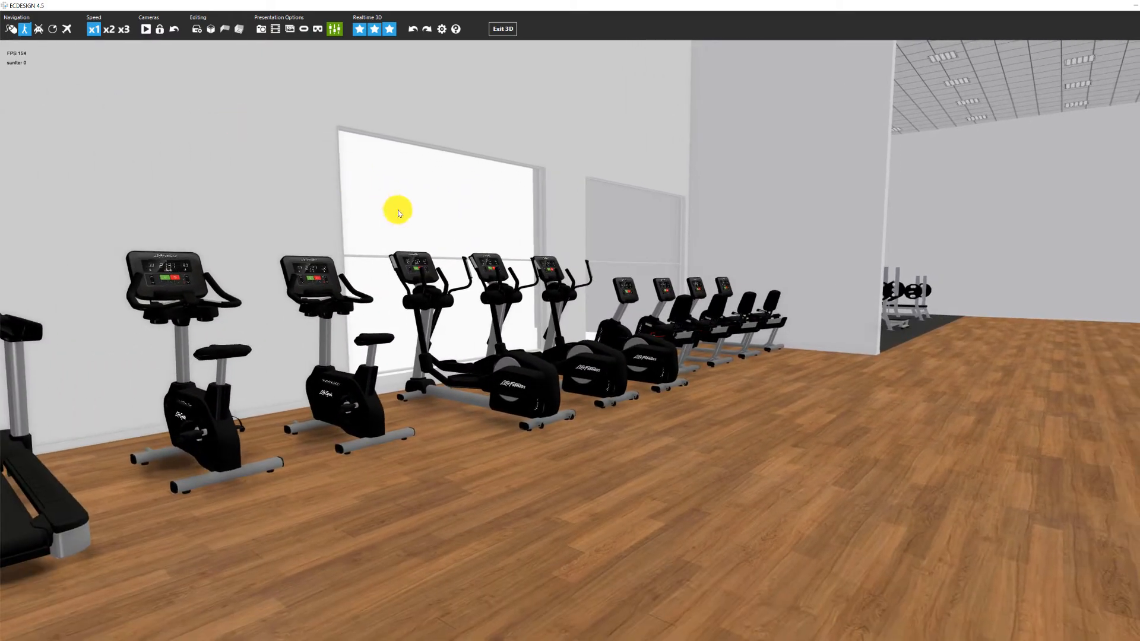
mouse_move(445, 222)
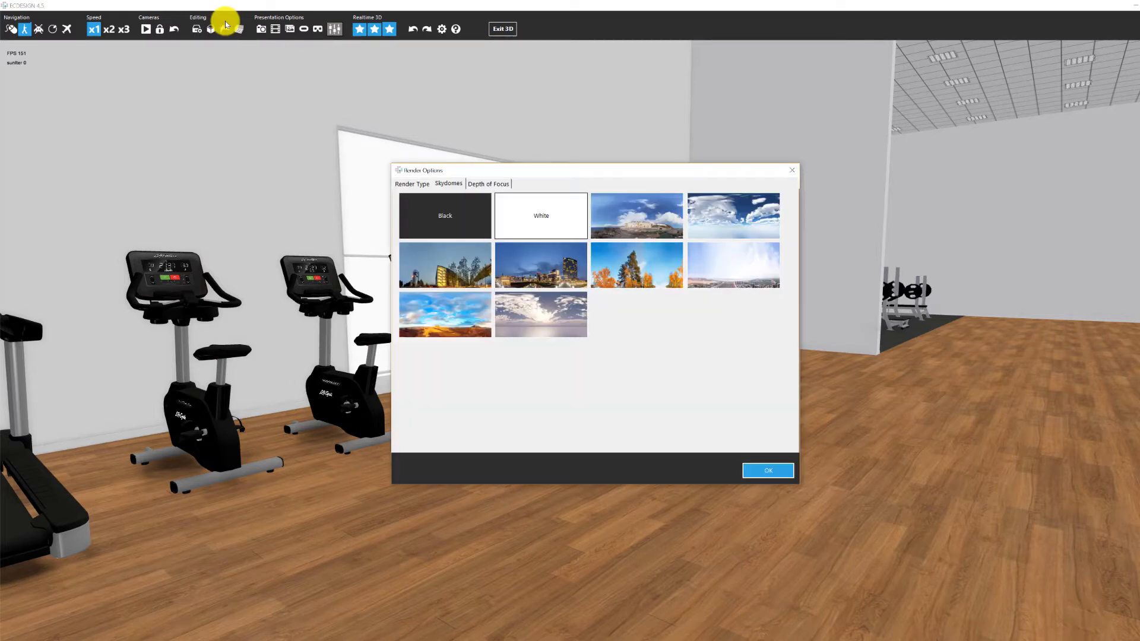
mouse_move(410, 182)
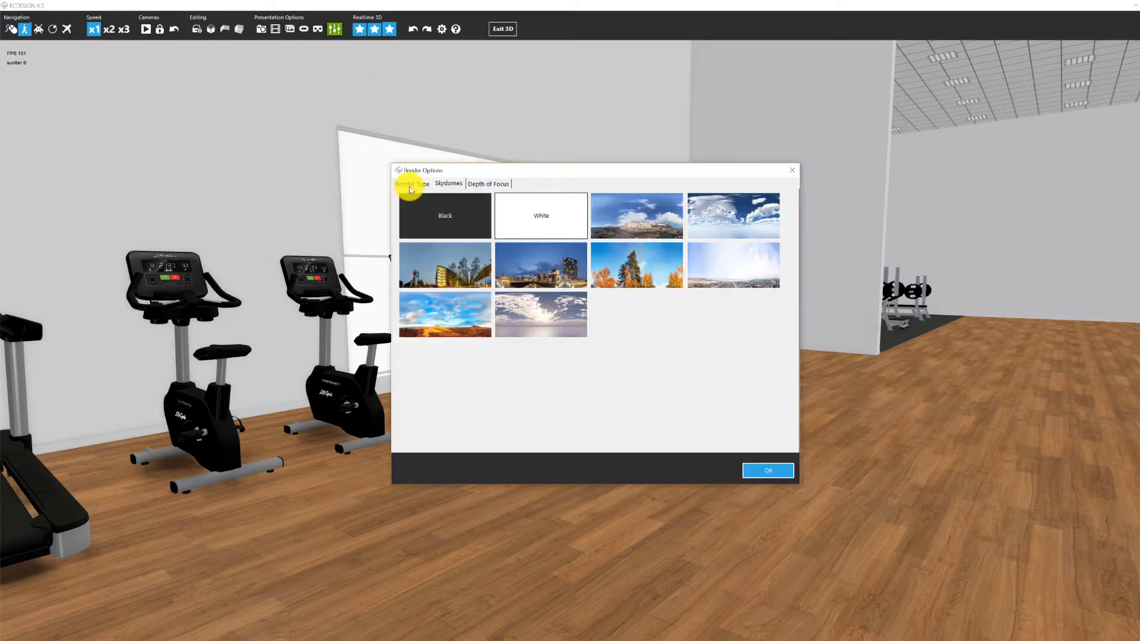
left_click(412, 182)
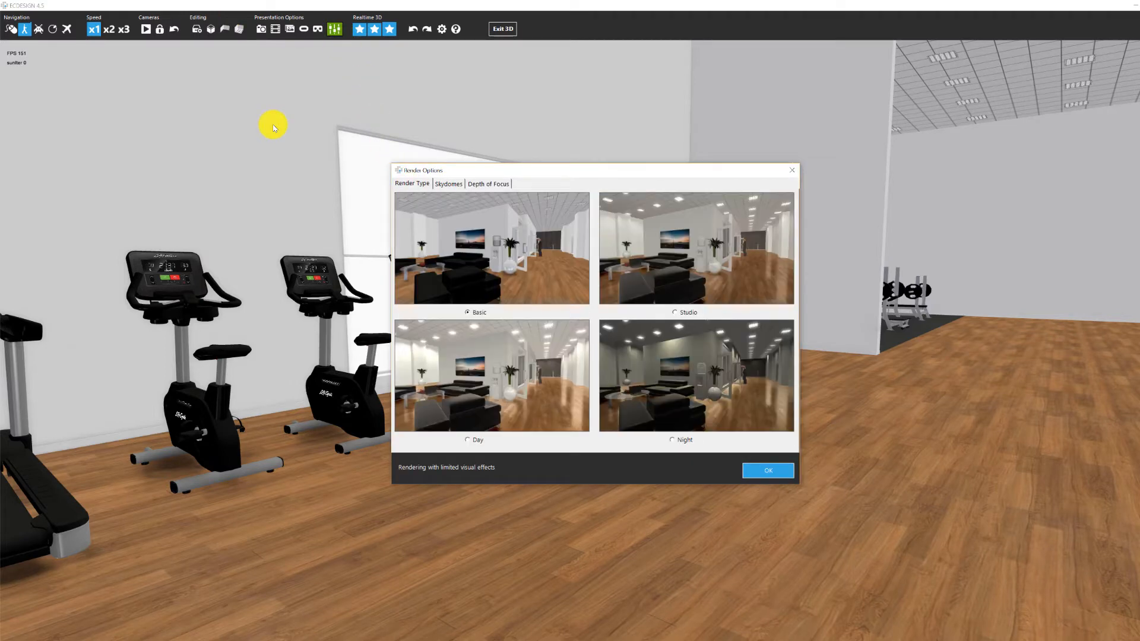
mouse_move(552, 248)
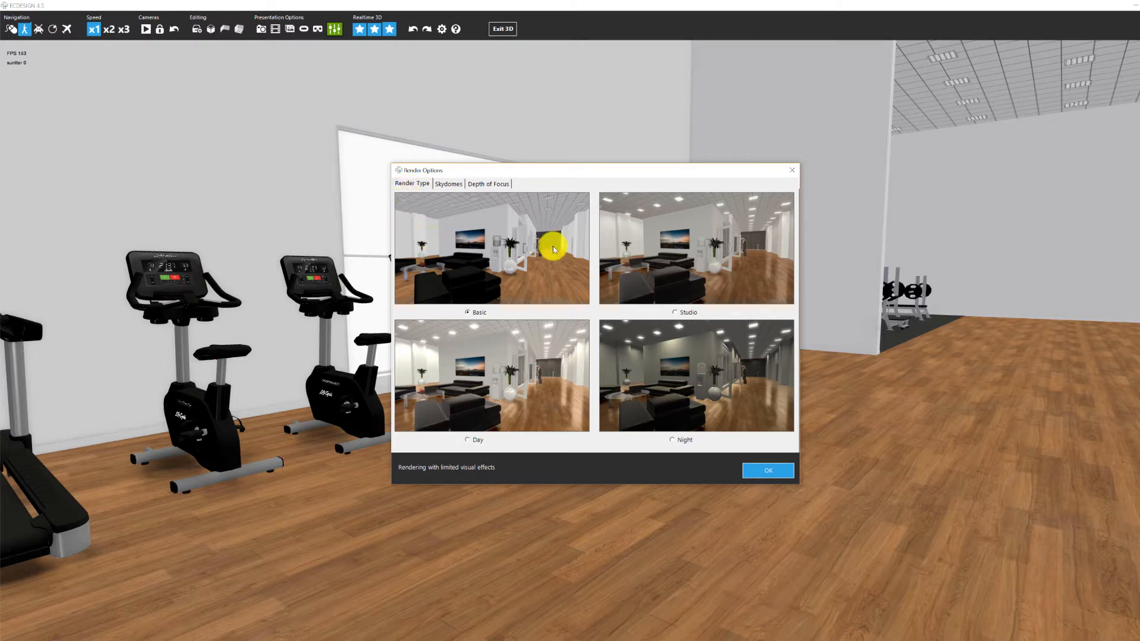
mouse_move(528, 391)
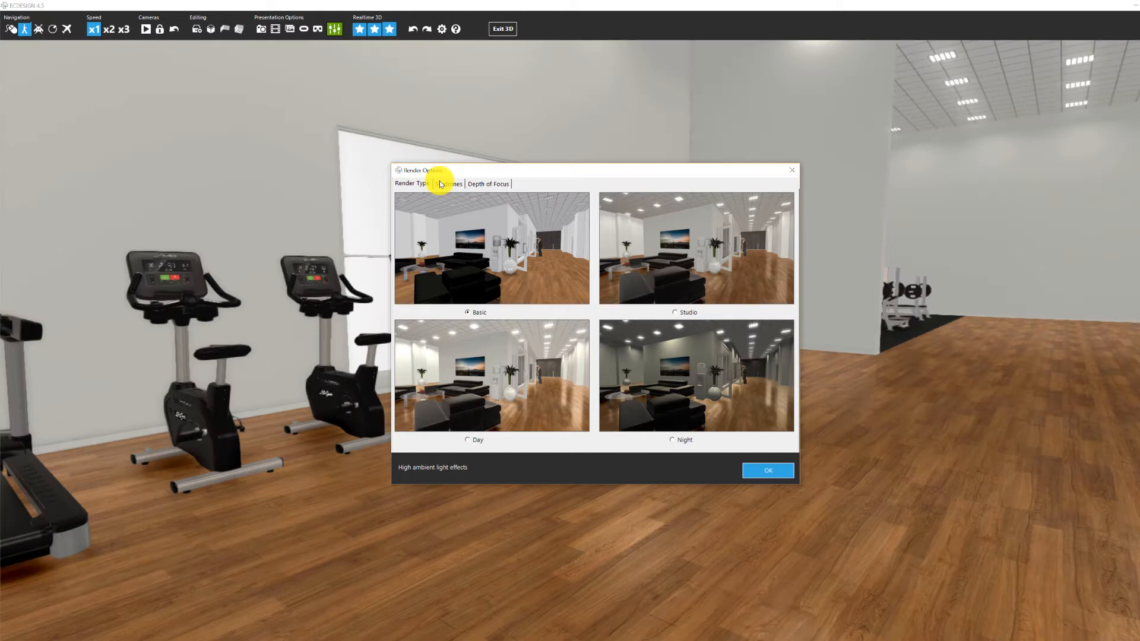
mouse_move(494, 423)
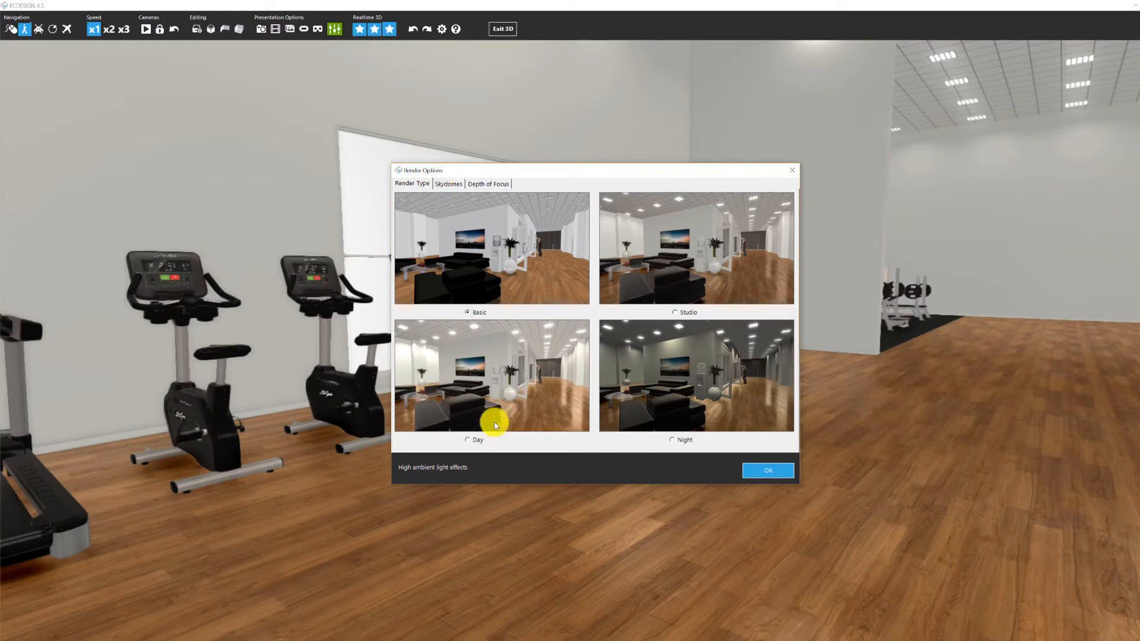
left_click(468, 439)
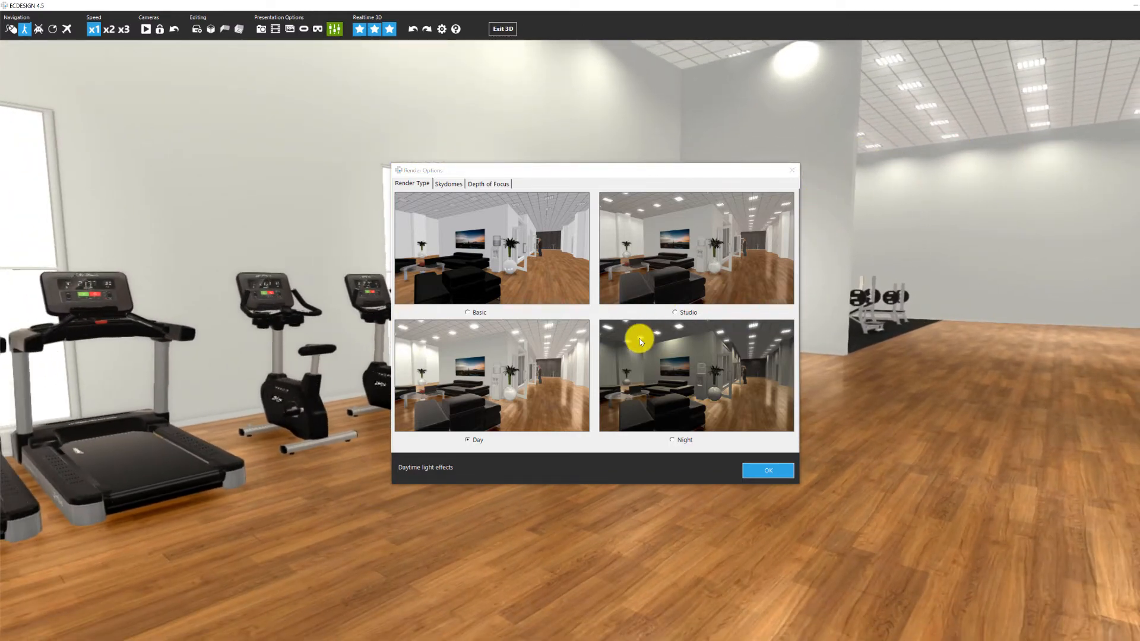
left_click(673, 439)
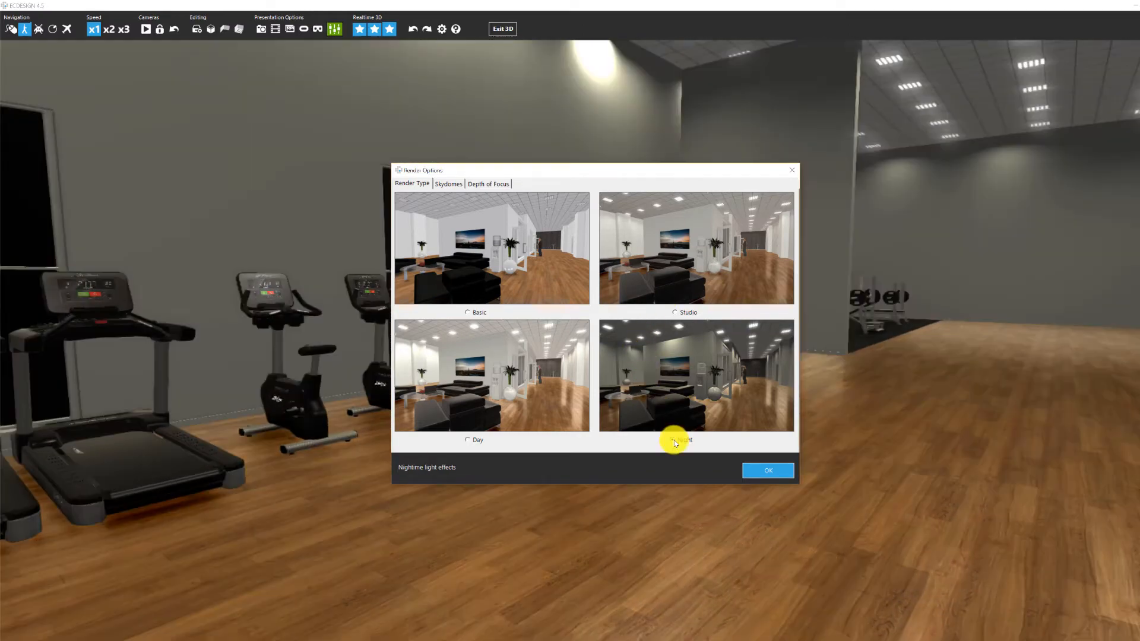
left_click(674, 439)
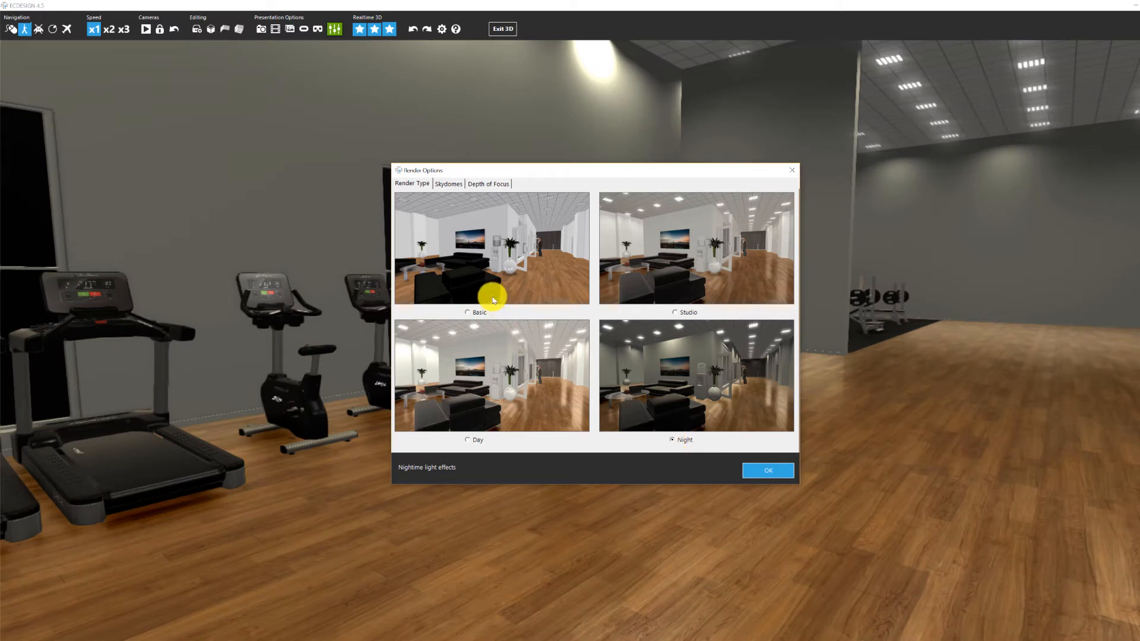
Step: Settle on the Basic render type for the gym
left_click(468, 312)
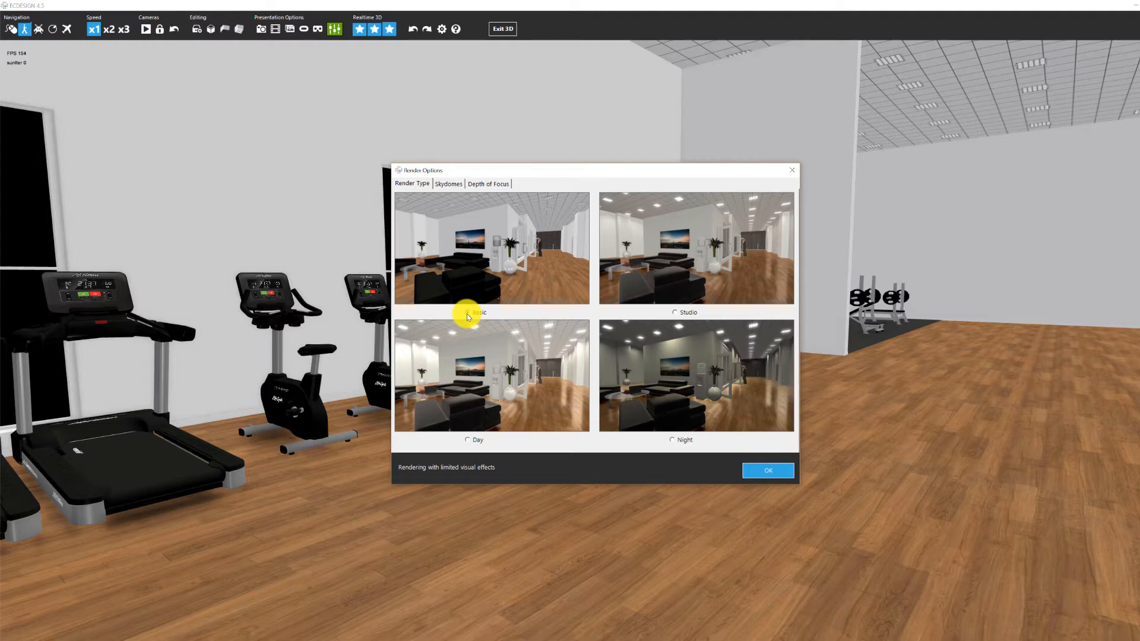
left_click(468, 313)
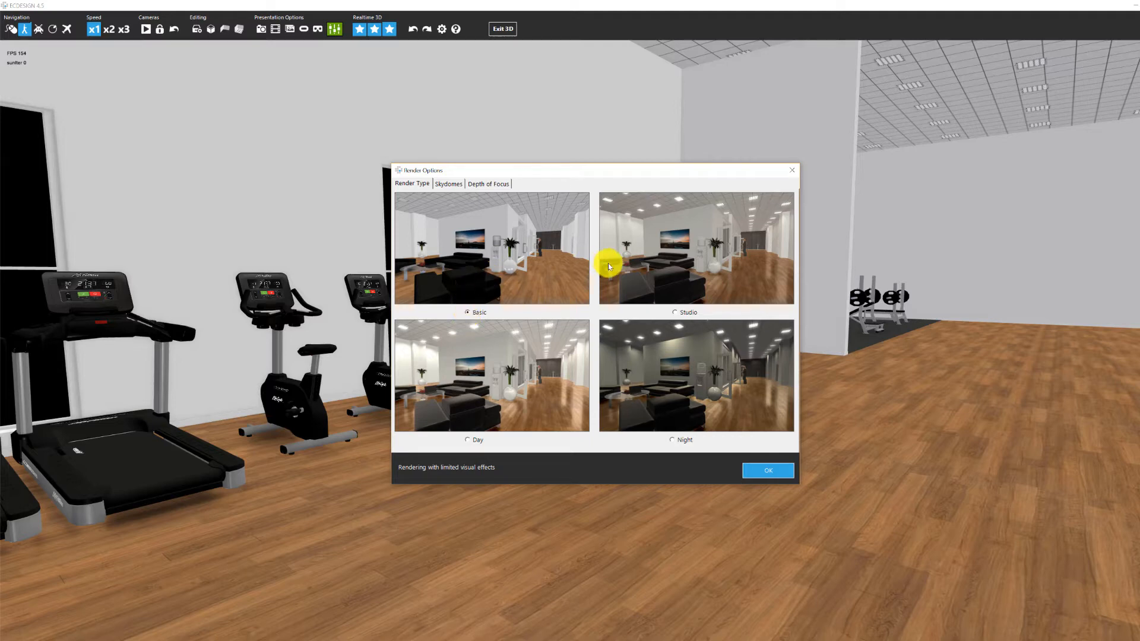
mouse_move(507, 302)
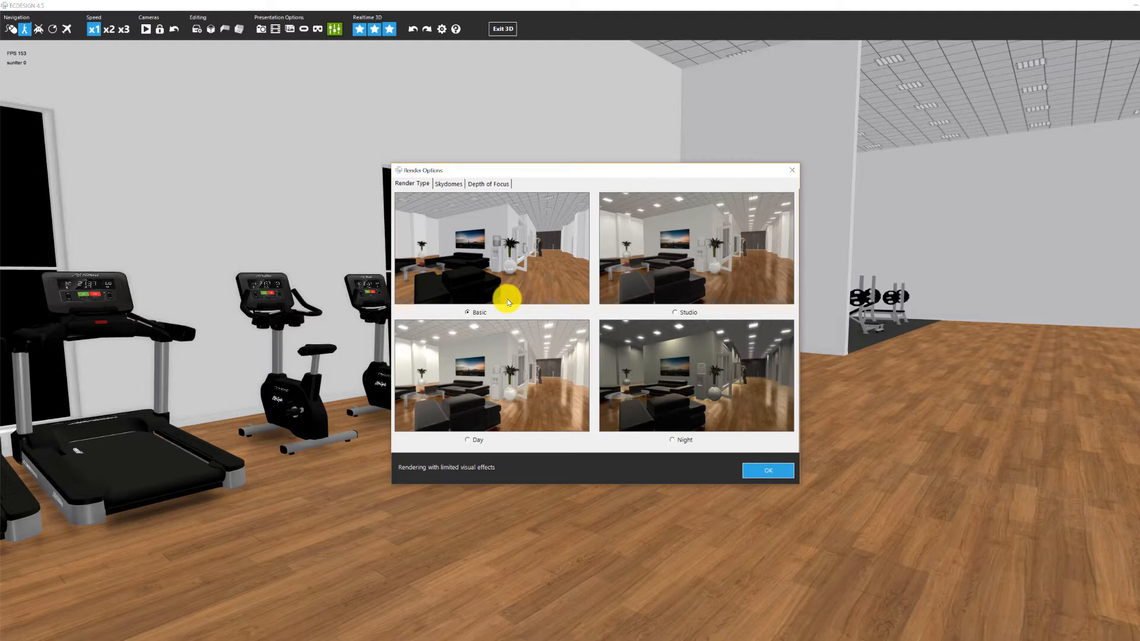
mouse_move(552, 389)
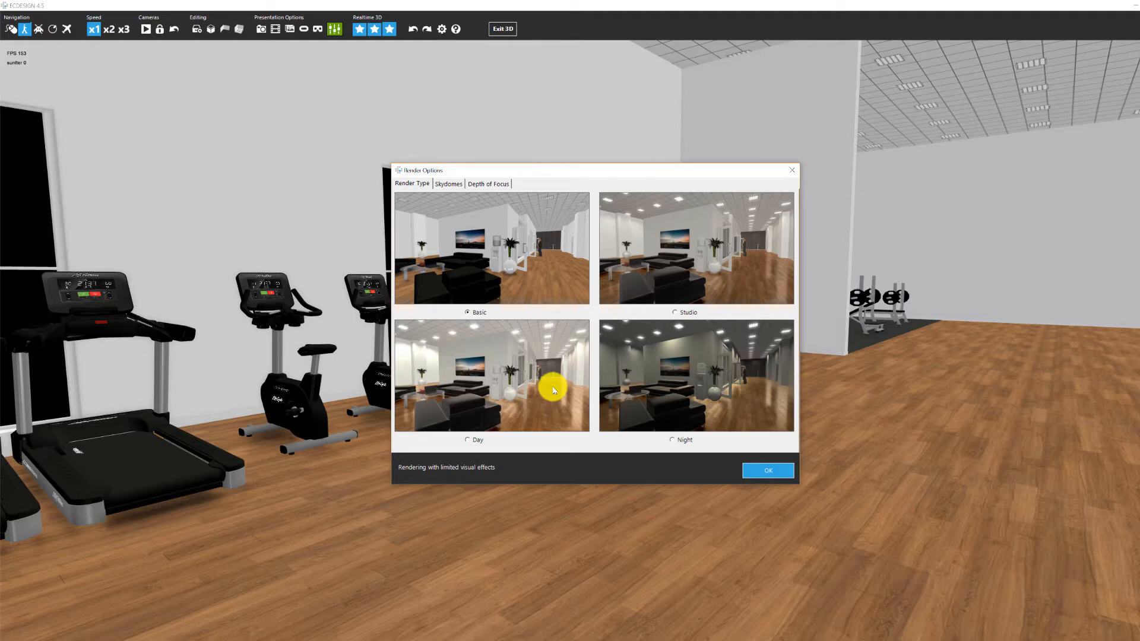
mouse_move(525, 250)
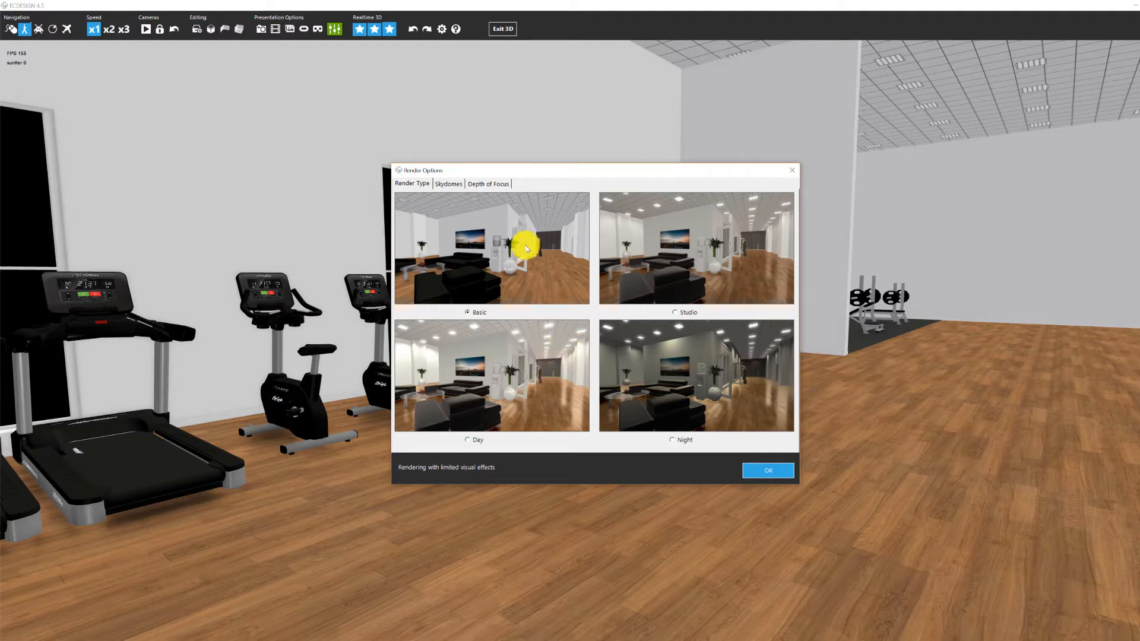
Step: In the Skydomes settings, try the autumn forest sky, then set the desert landscape as the backdrop
left_click(449, 183)
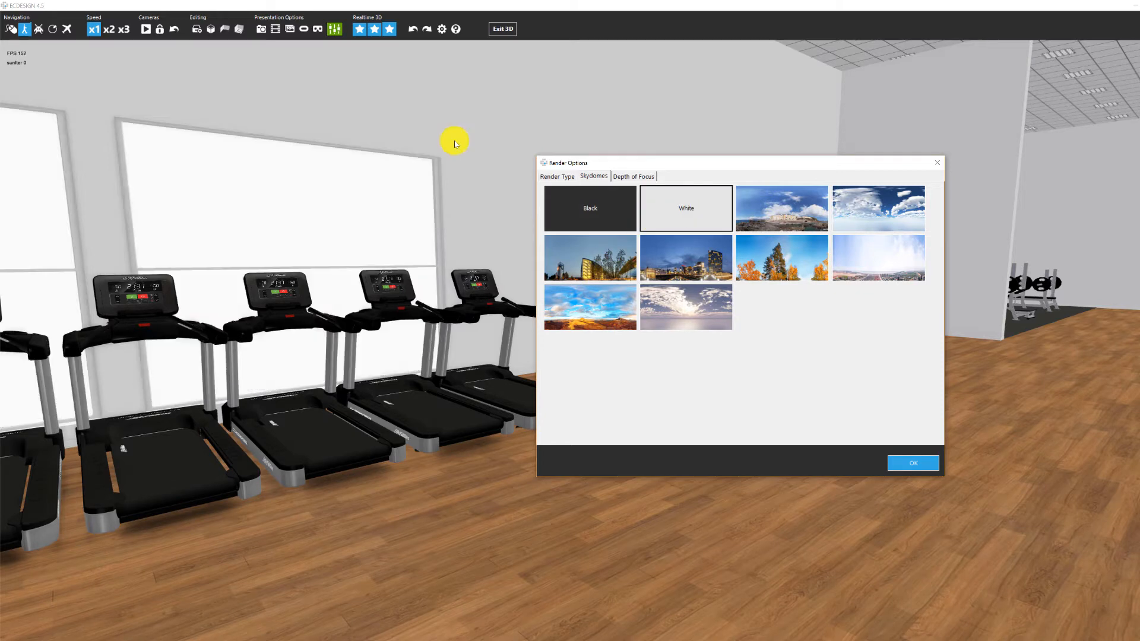
mouse_move(331, 246)
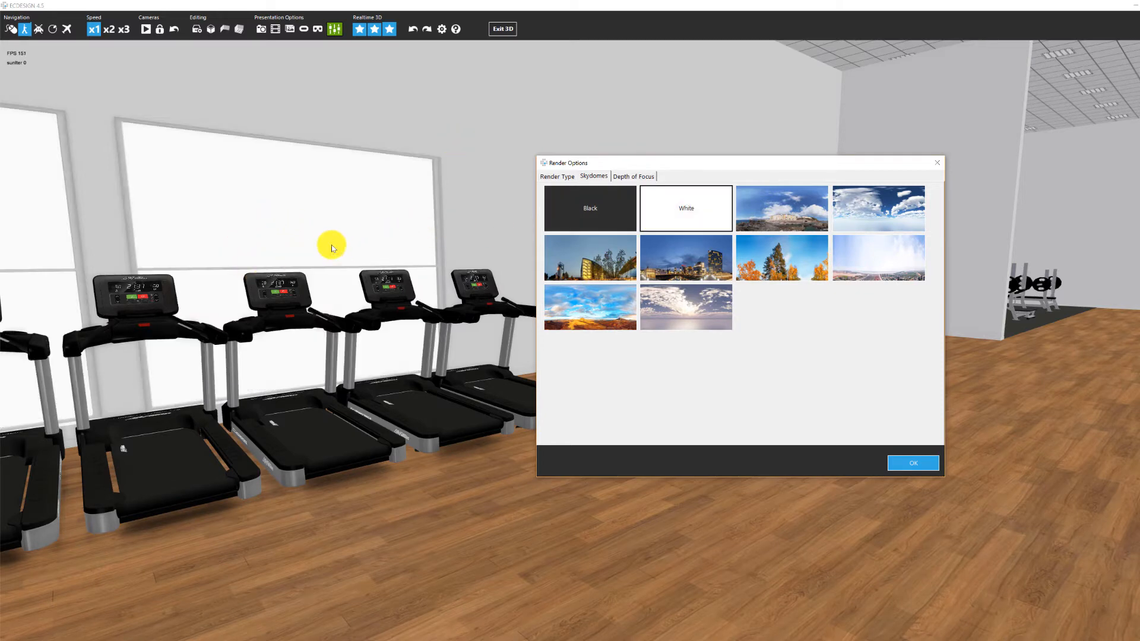
mouse_move(759, 211)
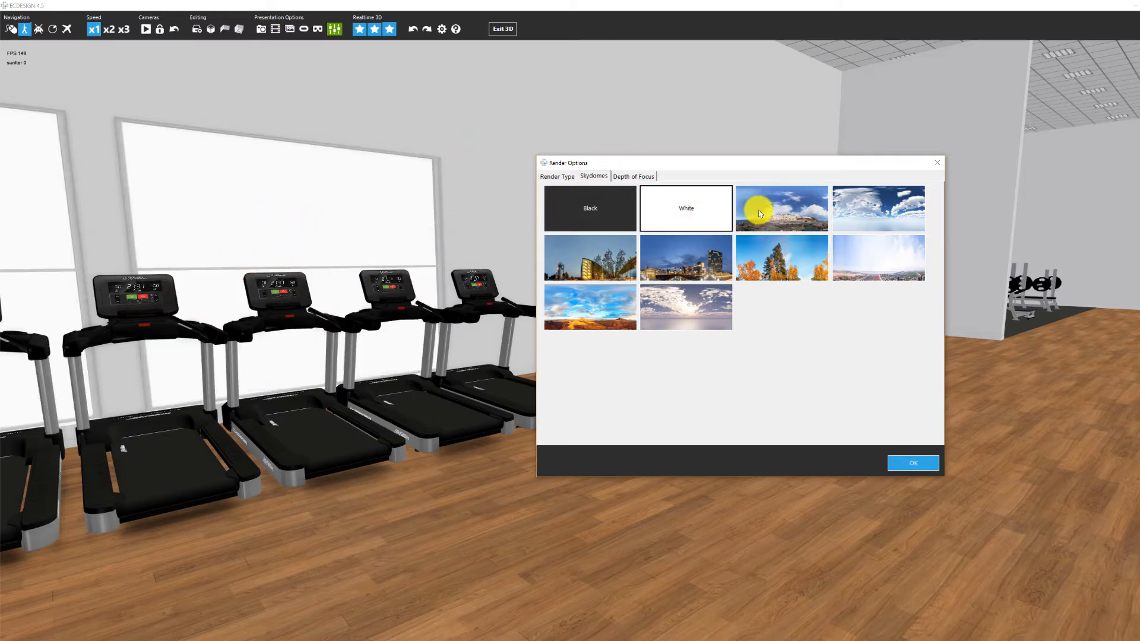
mouse_move(411, 179)
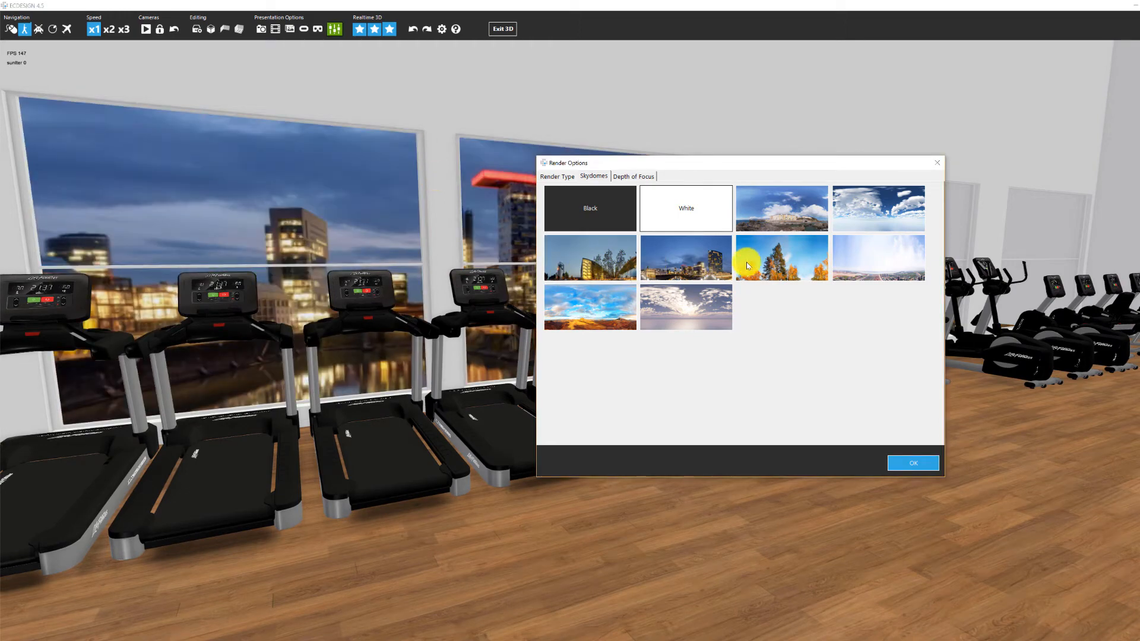
left_click(781, 257)
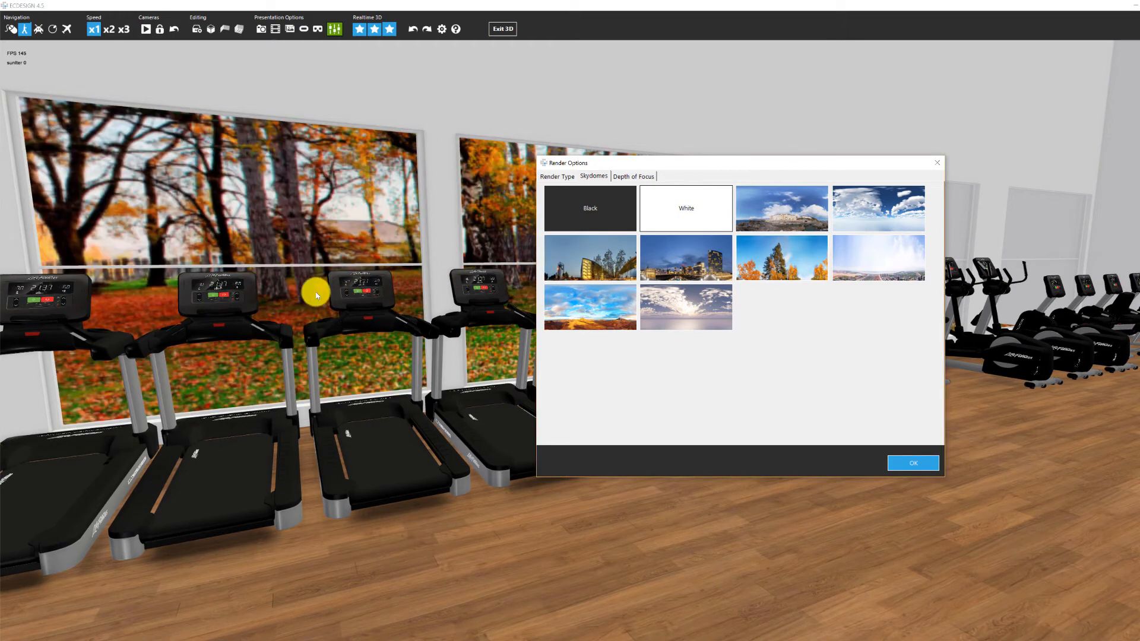
left_click(590, 305)
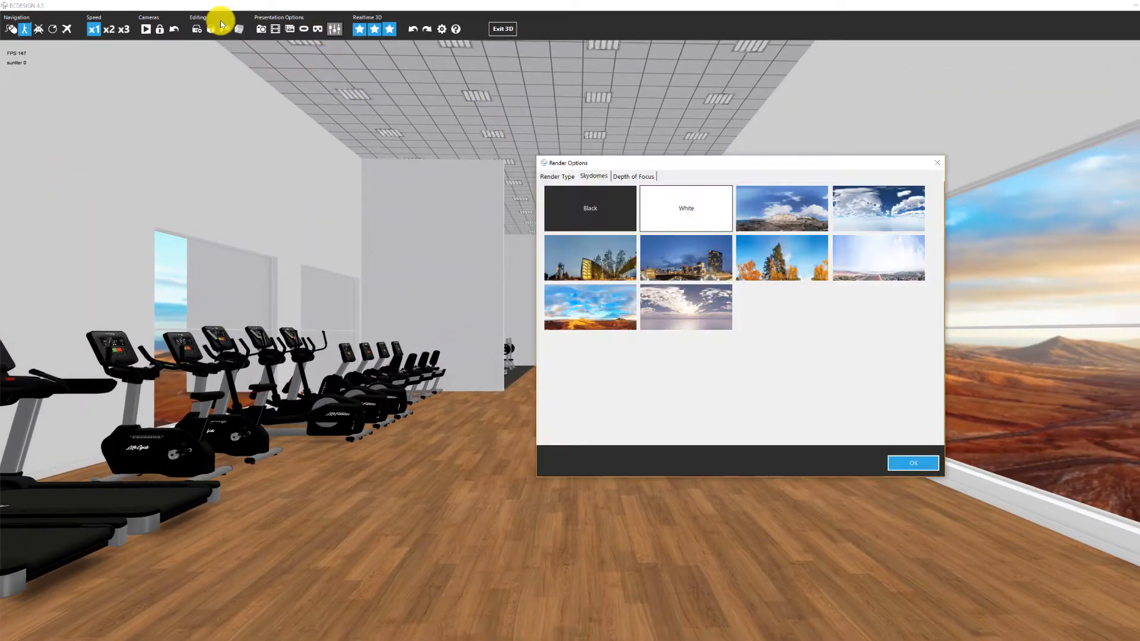
mouse_move(613, 328)
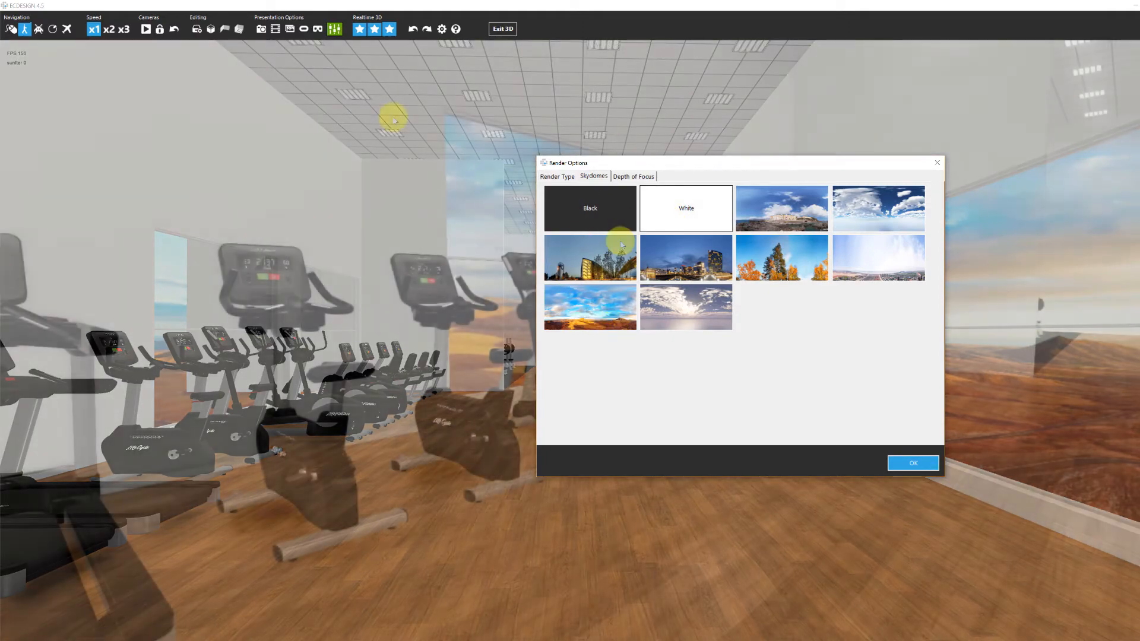
Step: Turn on Depth of Field in the Depth of Focus settings, unsupported in Basic mode, then close the dialog
left_click(632, 176)
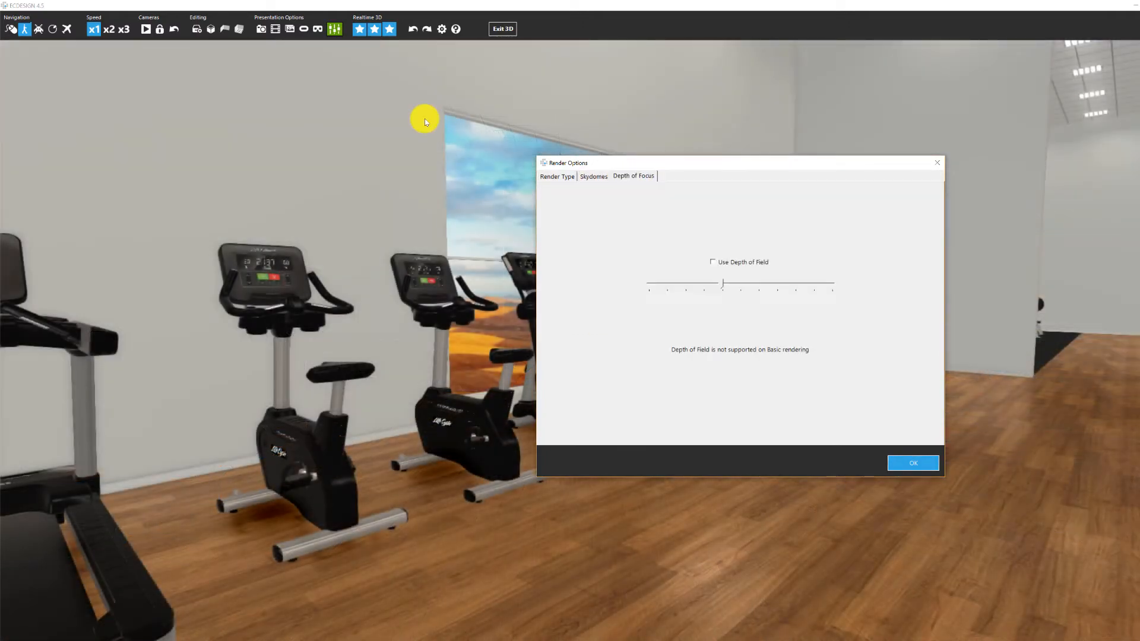
mouse_move(696, 257)
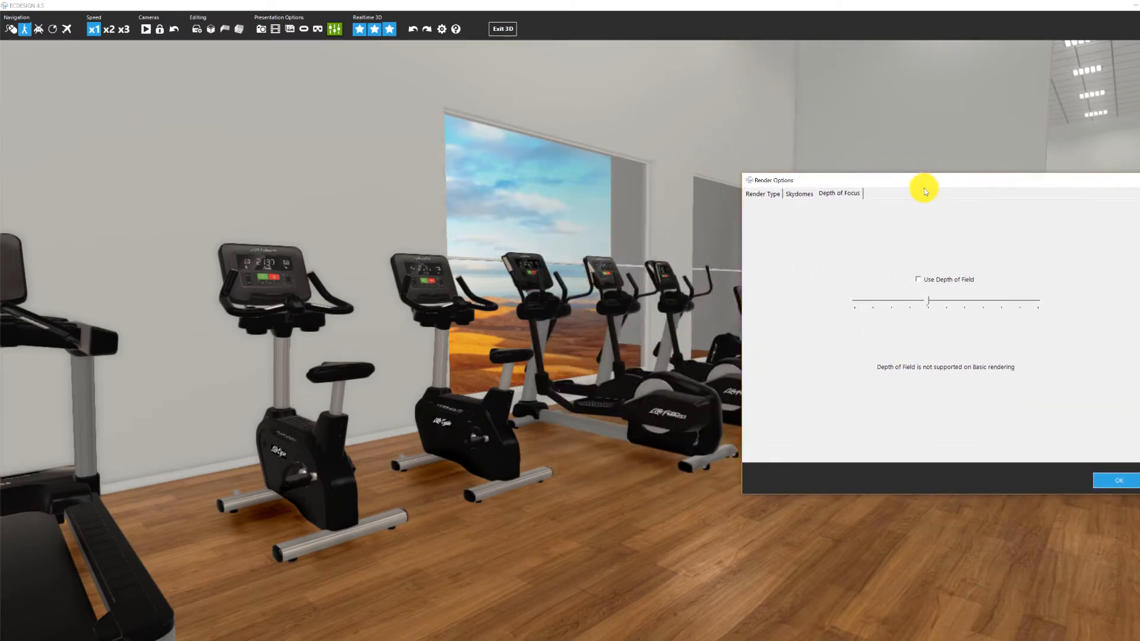
mouse_move(919, 283)
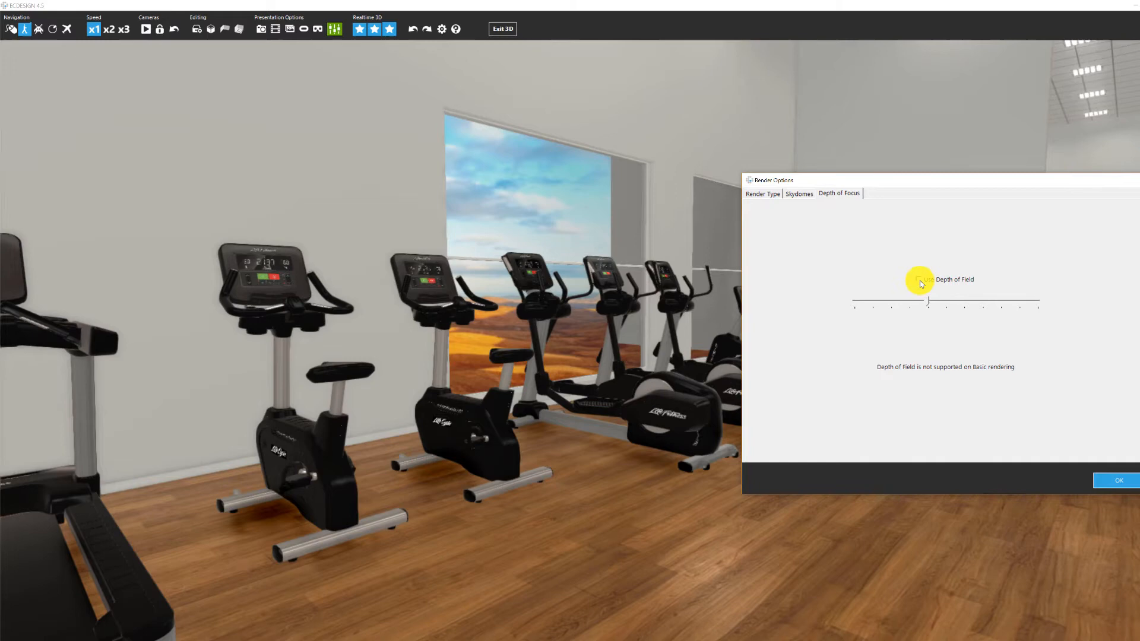
left_click(919, 279)
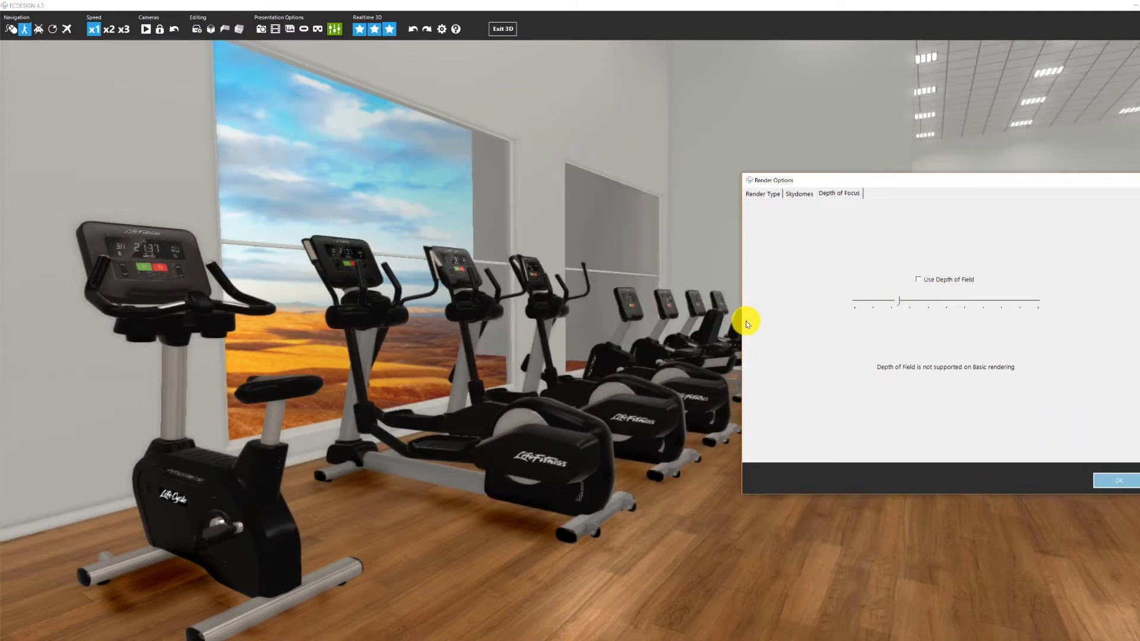
left_click(1116, 480)
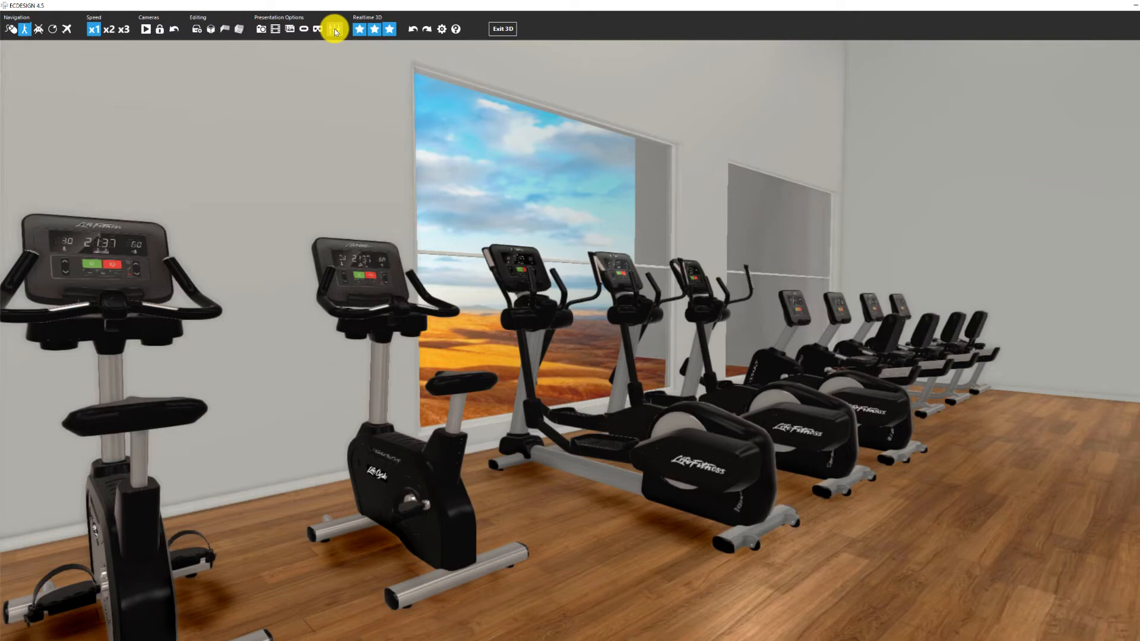
mouse_move(389, 28)
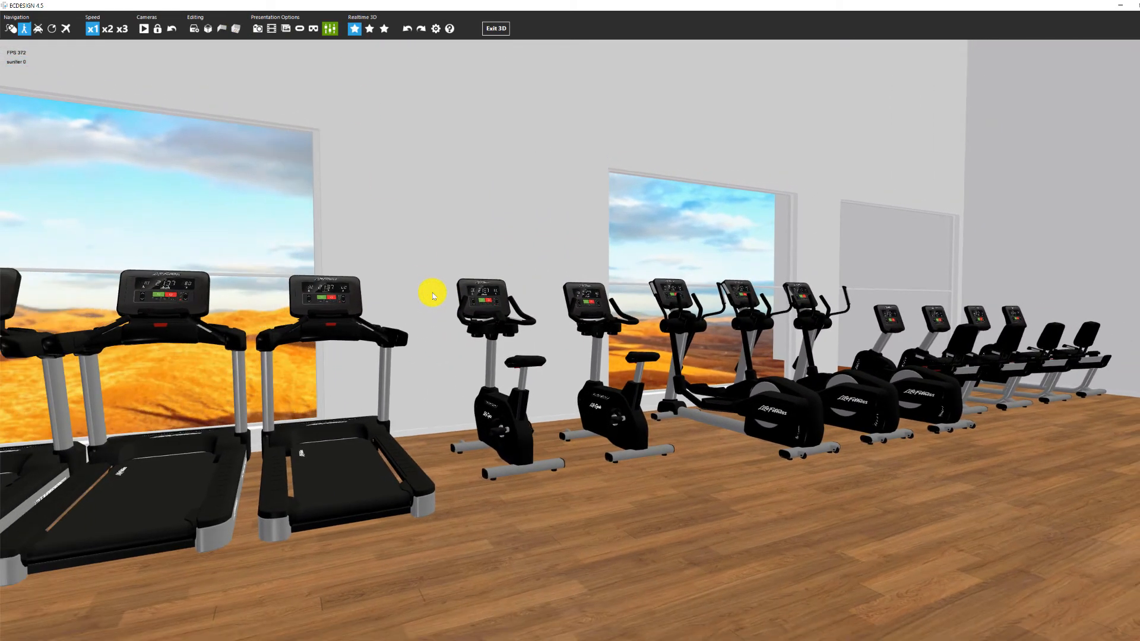
mouse_move(289, 198)
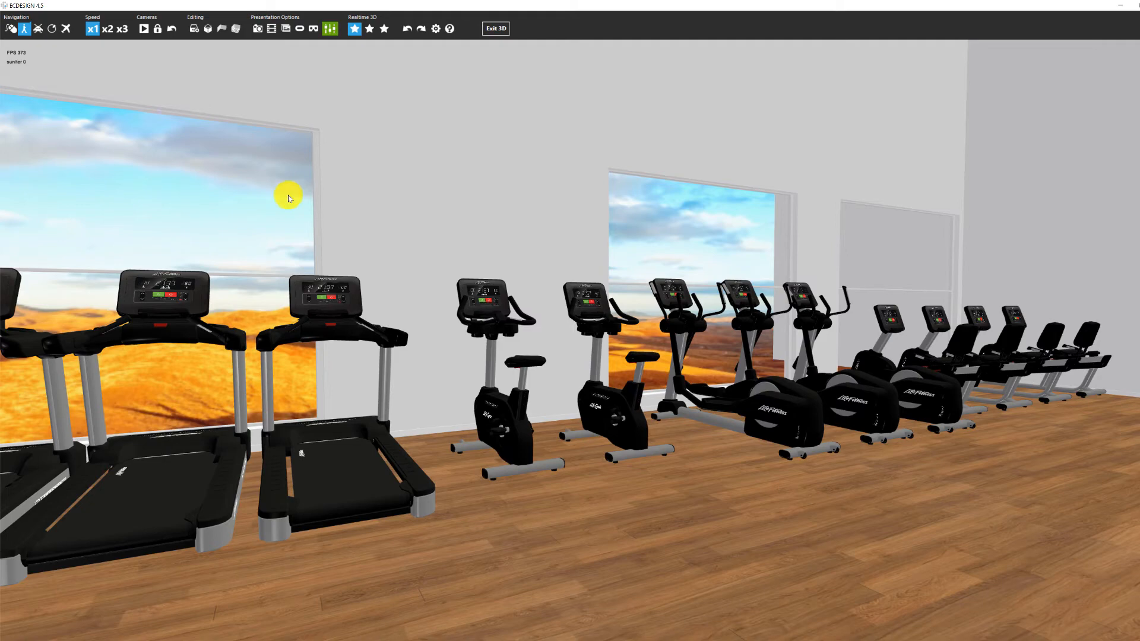
mouse_move(409, 144)
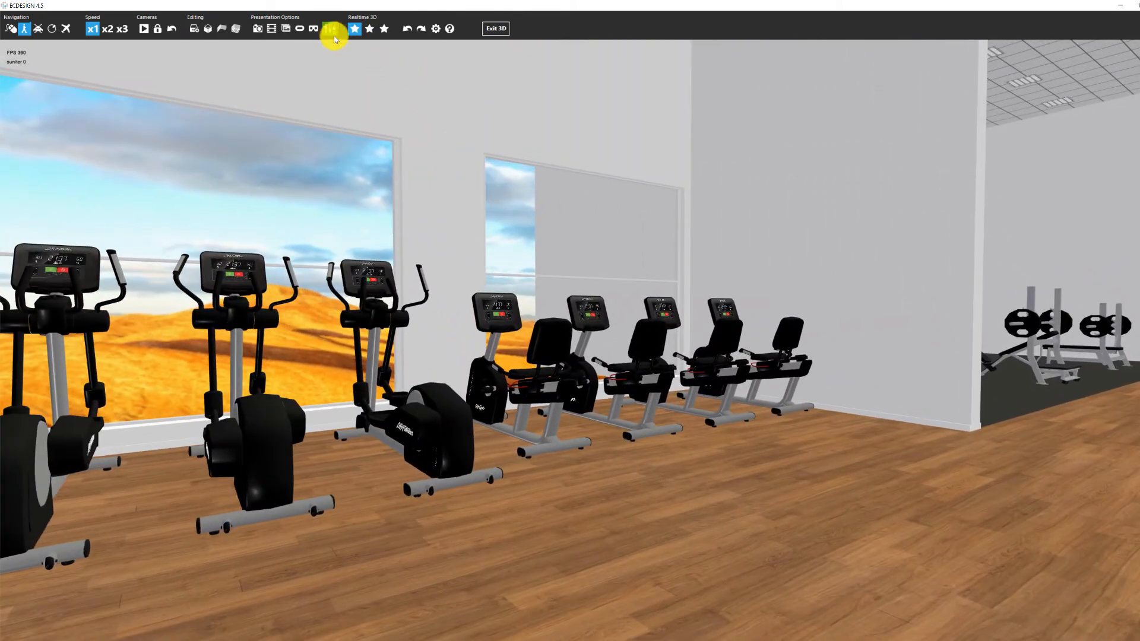
Step: Keep Day as the render type and confirm the Render Options
left_click(329, 29)
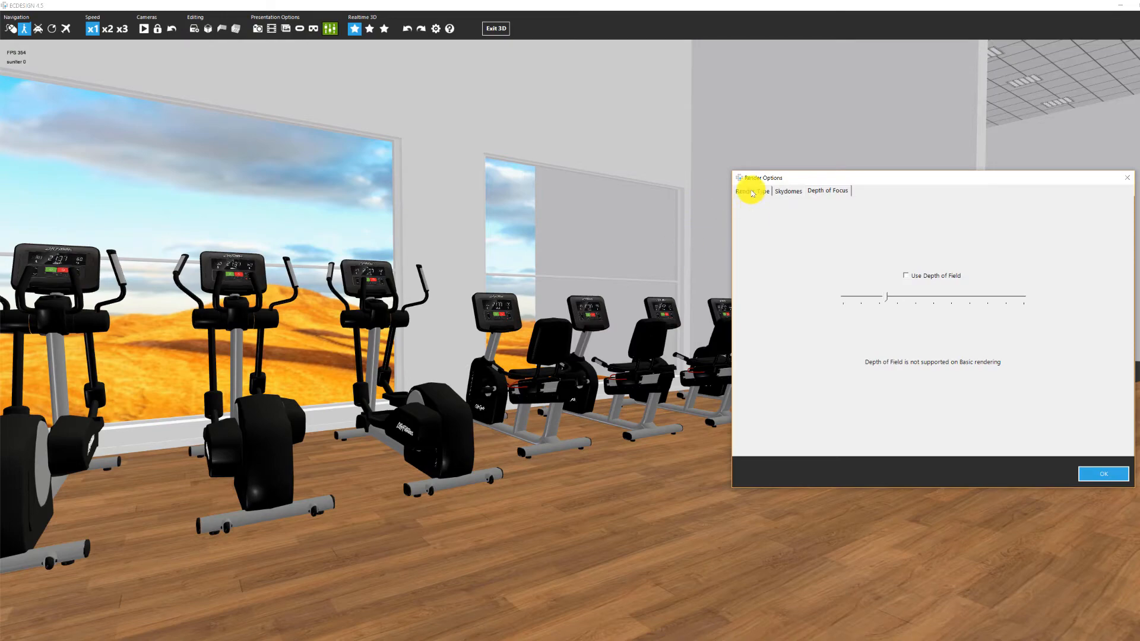
left_click(751, 190)
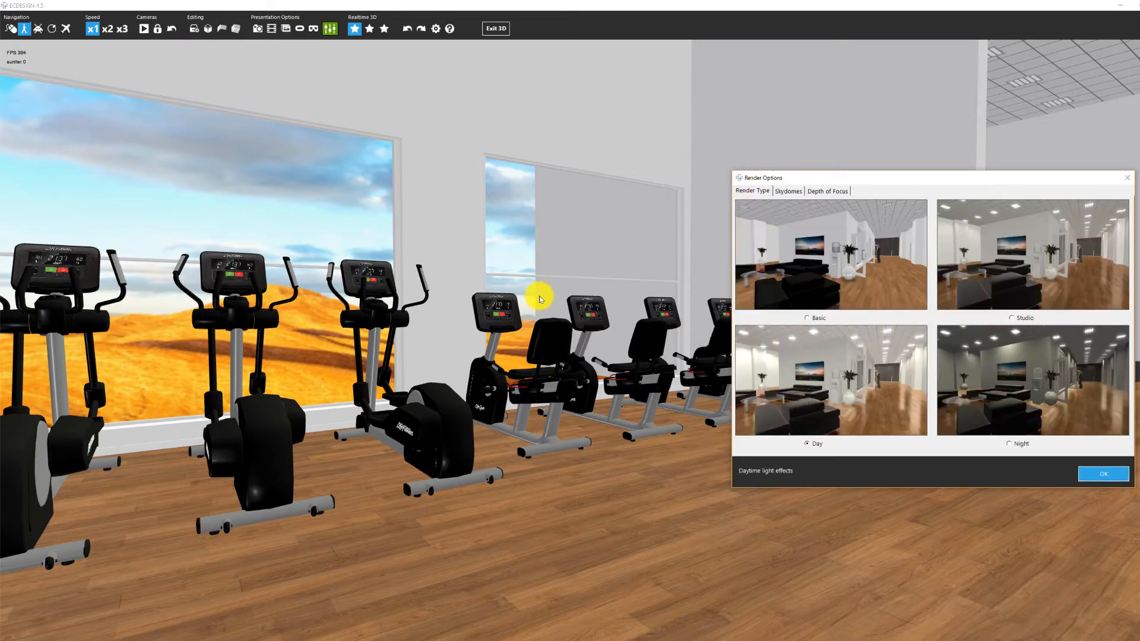
left_click(1102, 474)
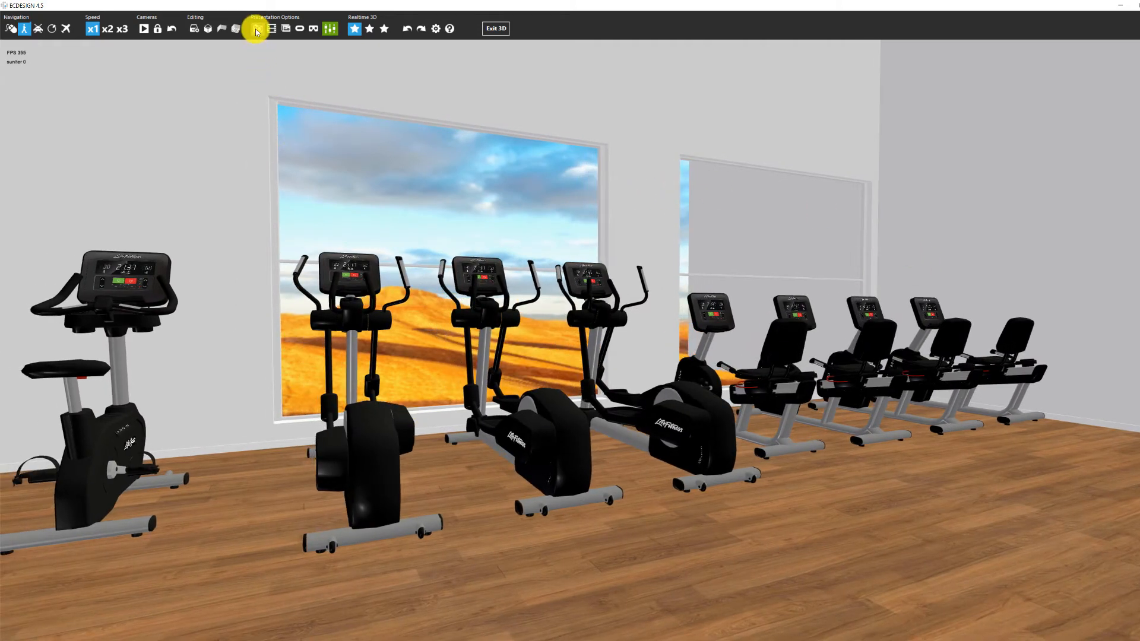
Step: Render the elliptical row view at 4K resolution and save it as test1.png
left_click(256, 28)
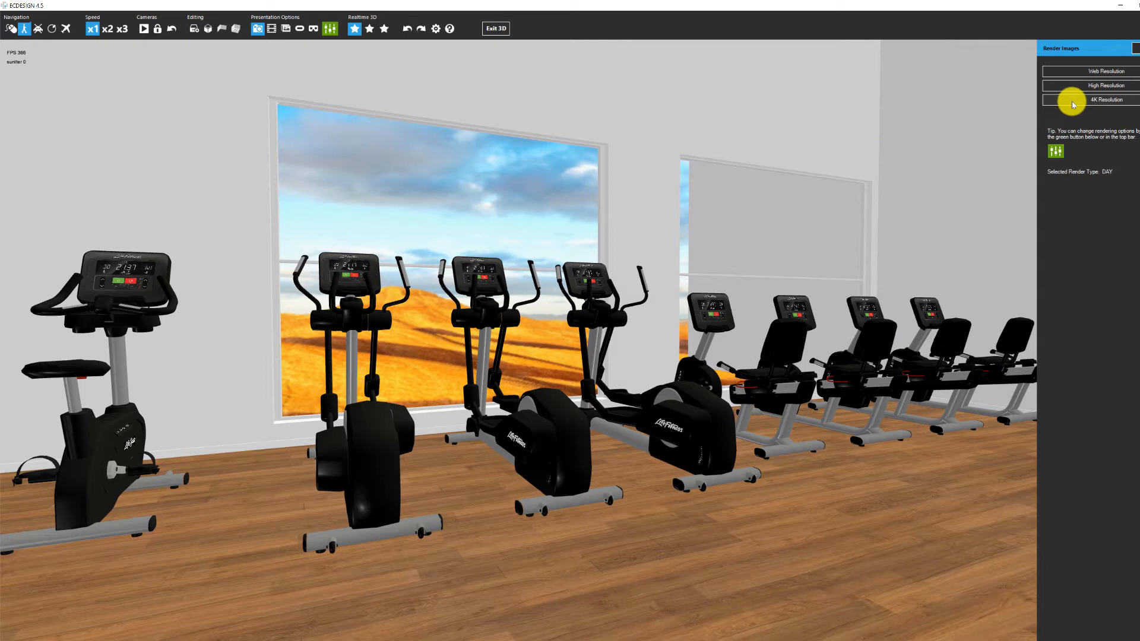
left_click(1106, 100)
type("test")
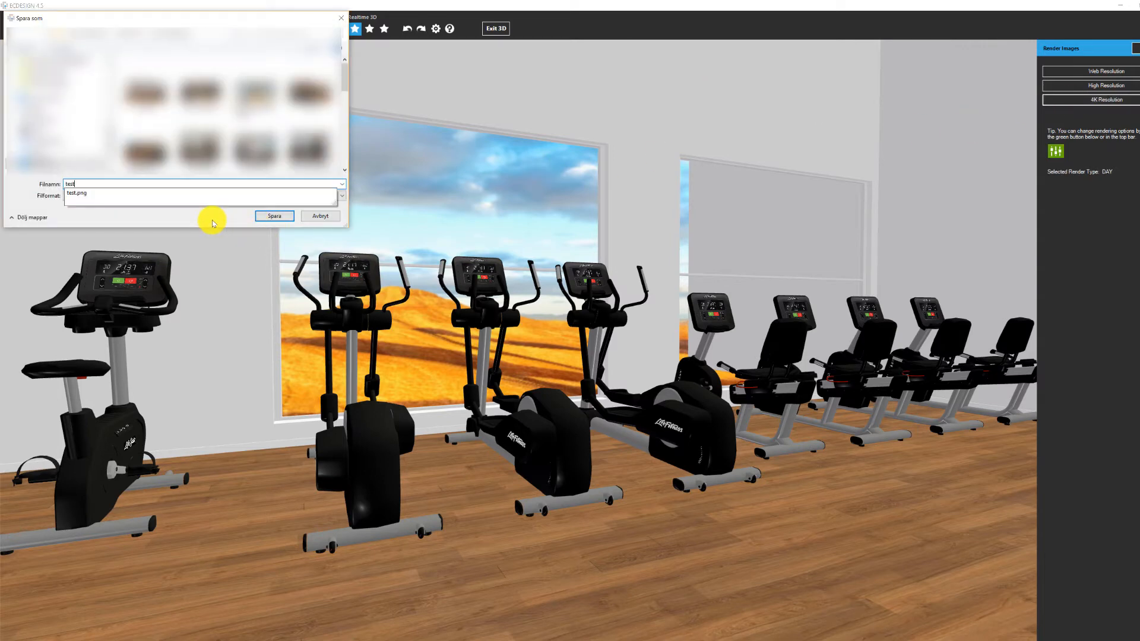
left_click(273, 216)
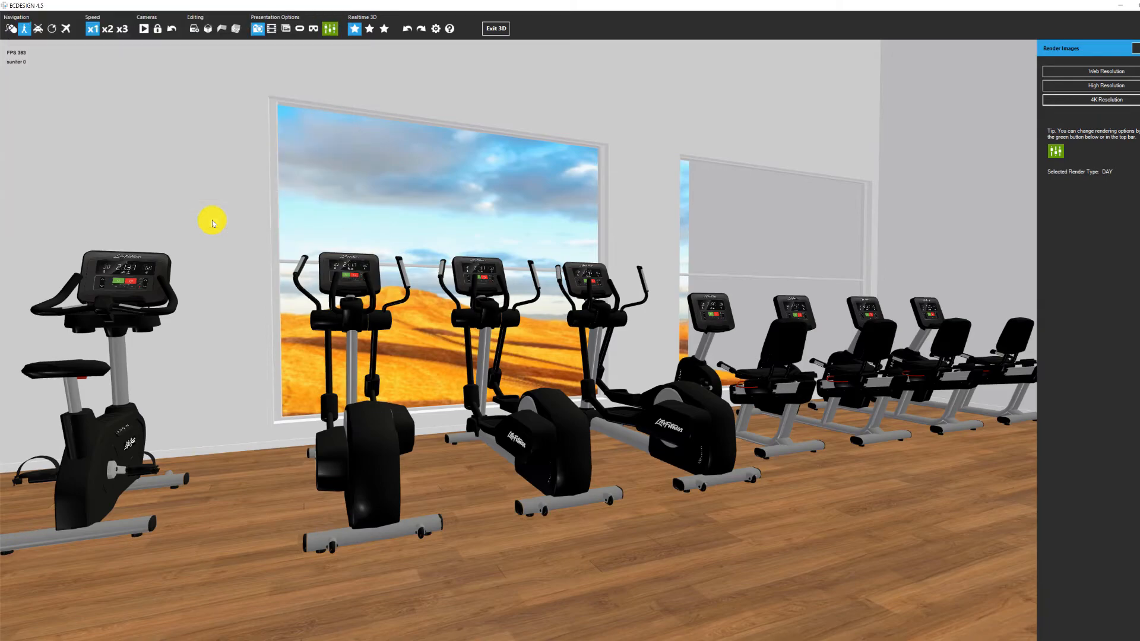
left_click(1103, 71)
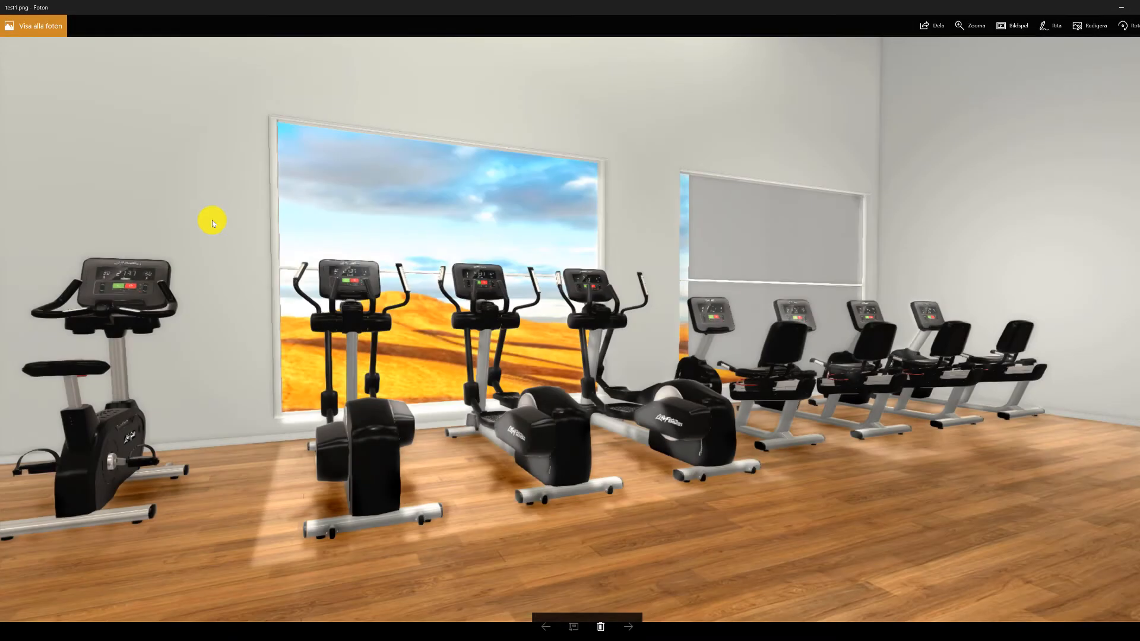
mouse_move(593, 465)
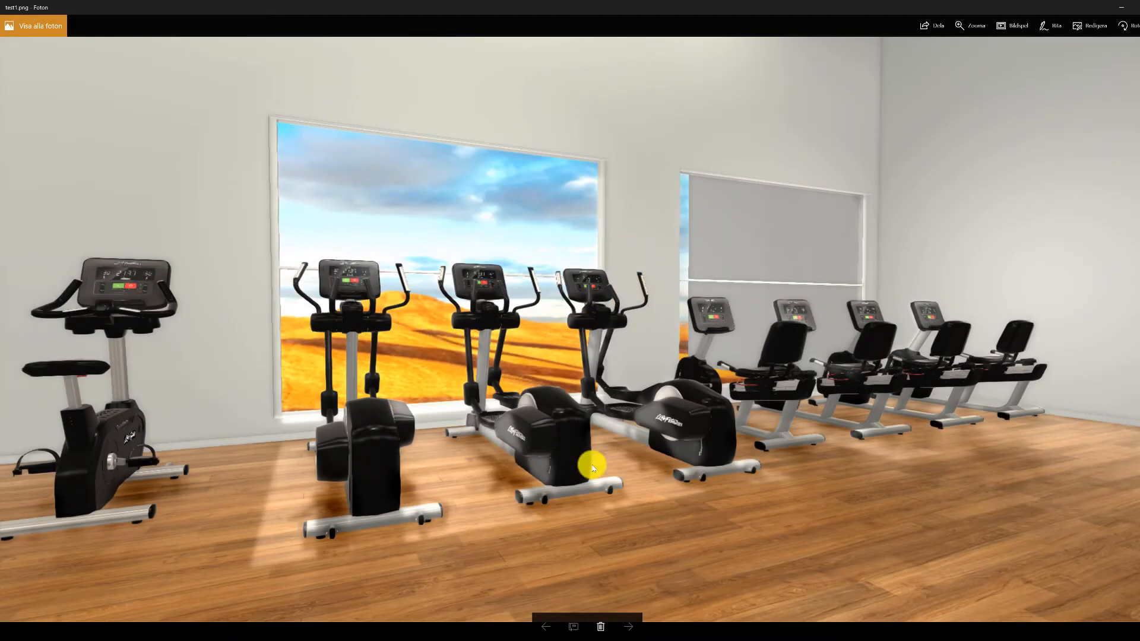
mouse_move(479, 376)
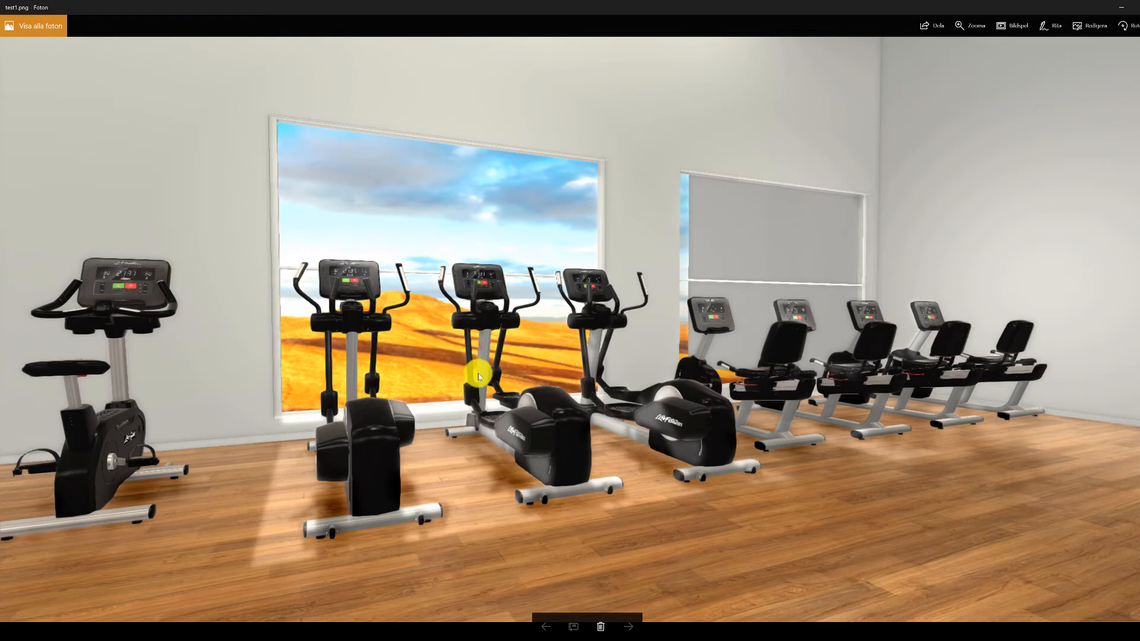
mouse_move(537, 442)
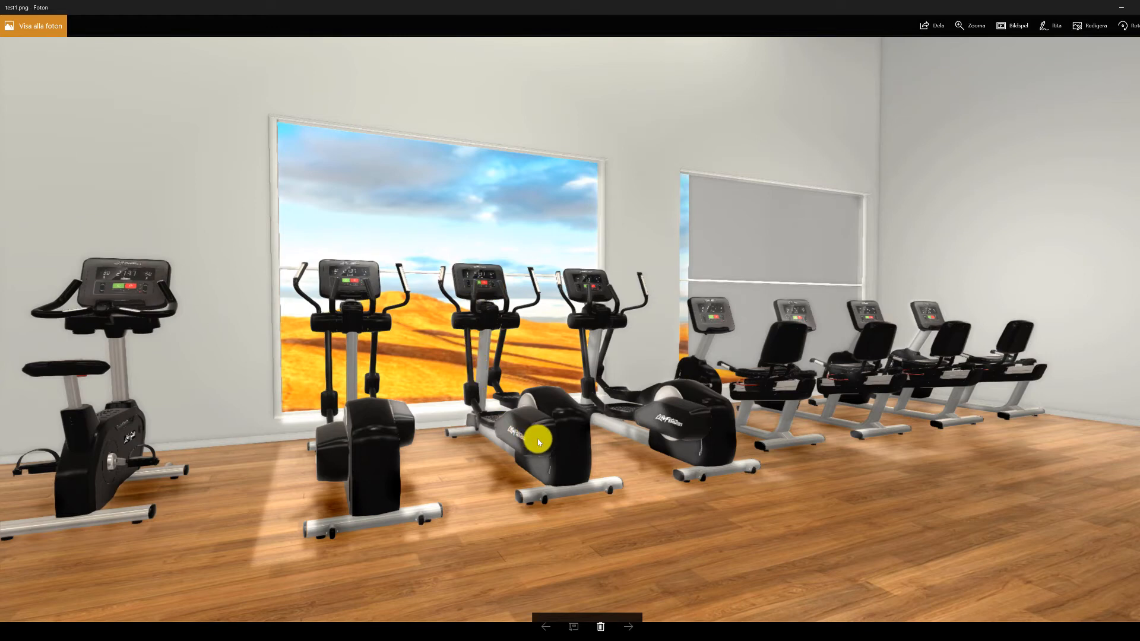
mouse_move(582, 436)
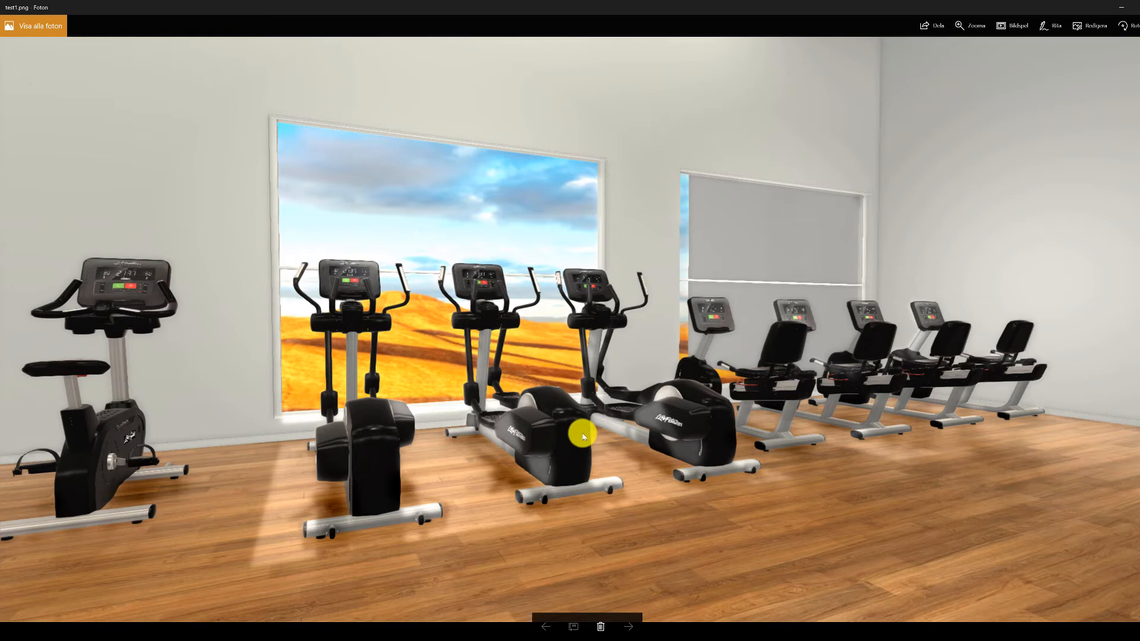
mouse_move(592, 454)
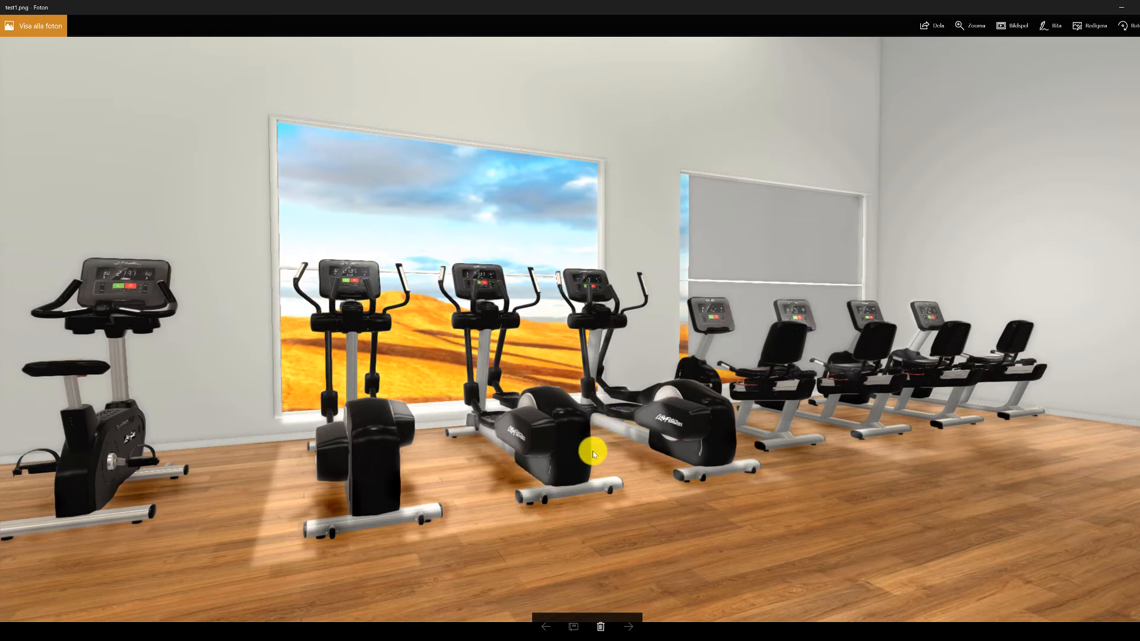
mouse_move(466, 272)
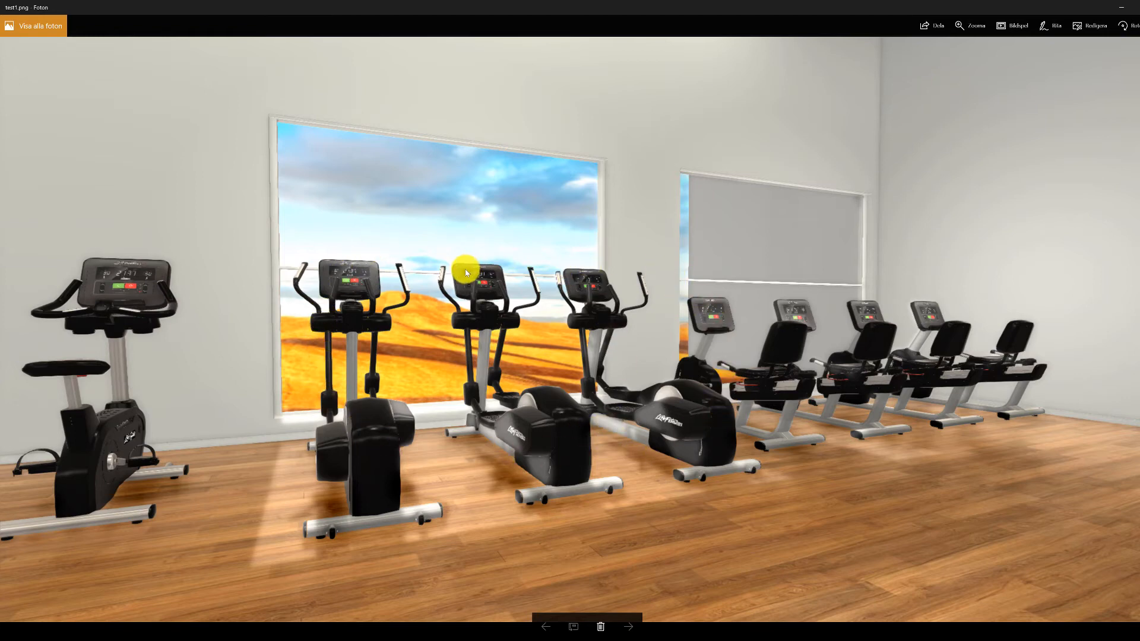
mouse_move(512, 434)
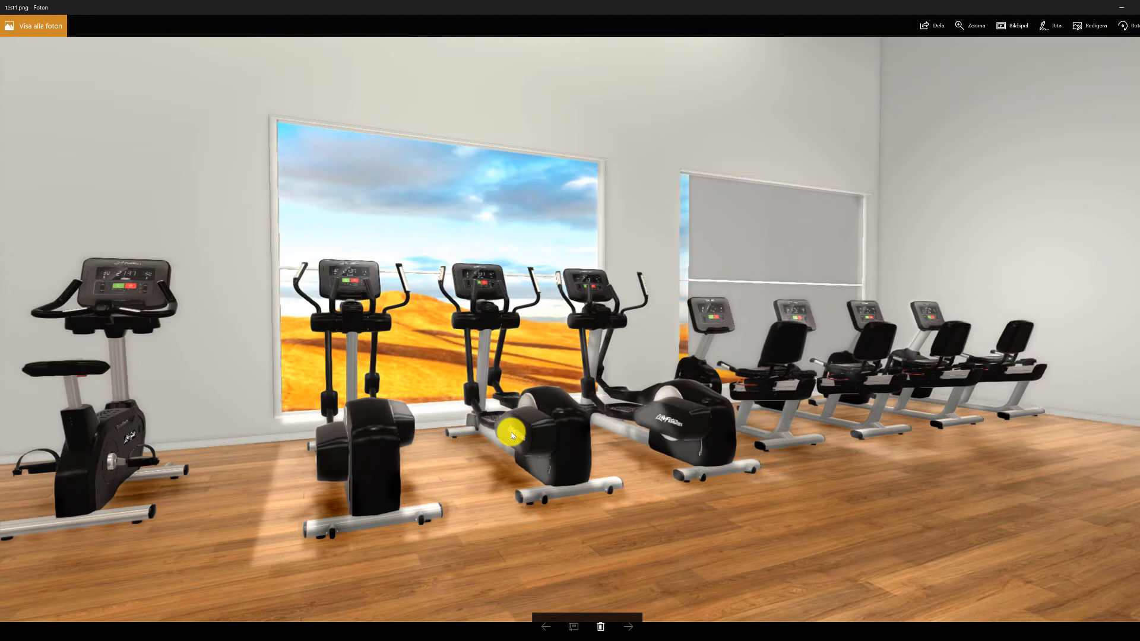
mouse_move(325, 245)
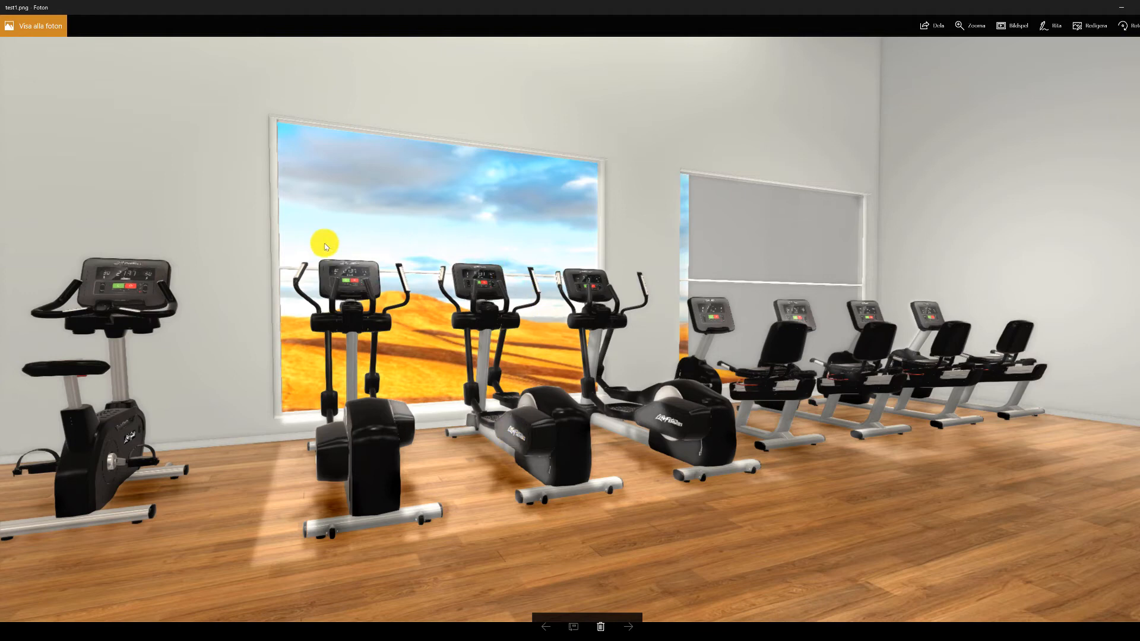
mouse_move(462, 409)
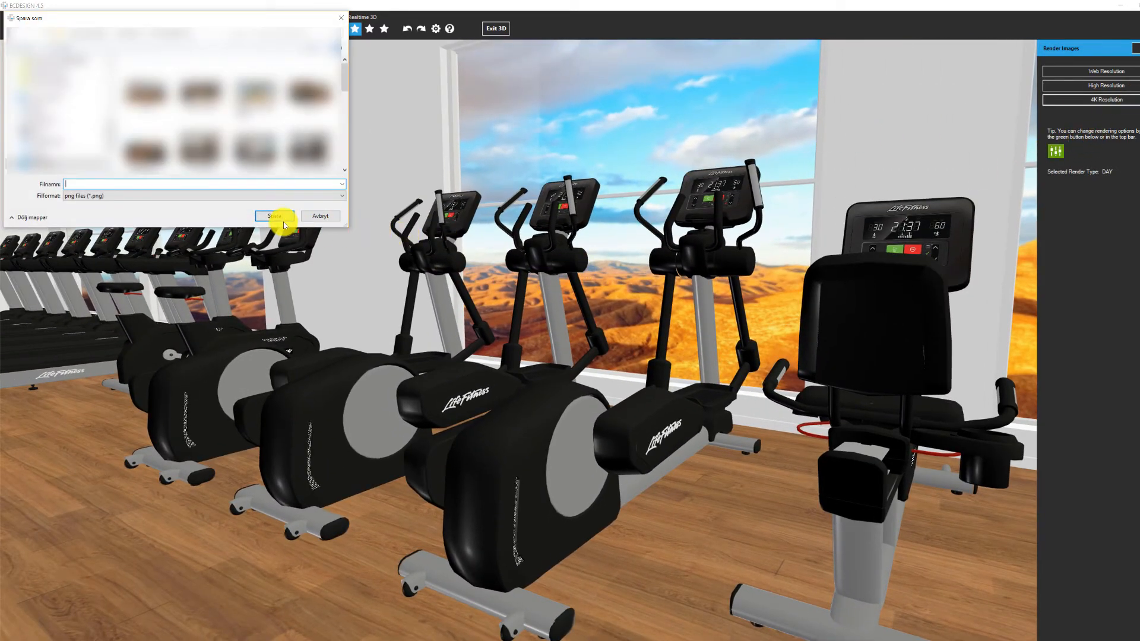
Step: Save the close-up elliptical render as test3.png
type("test3")
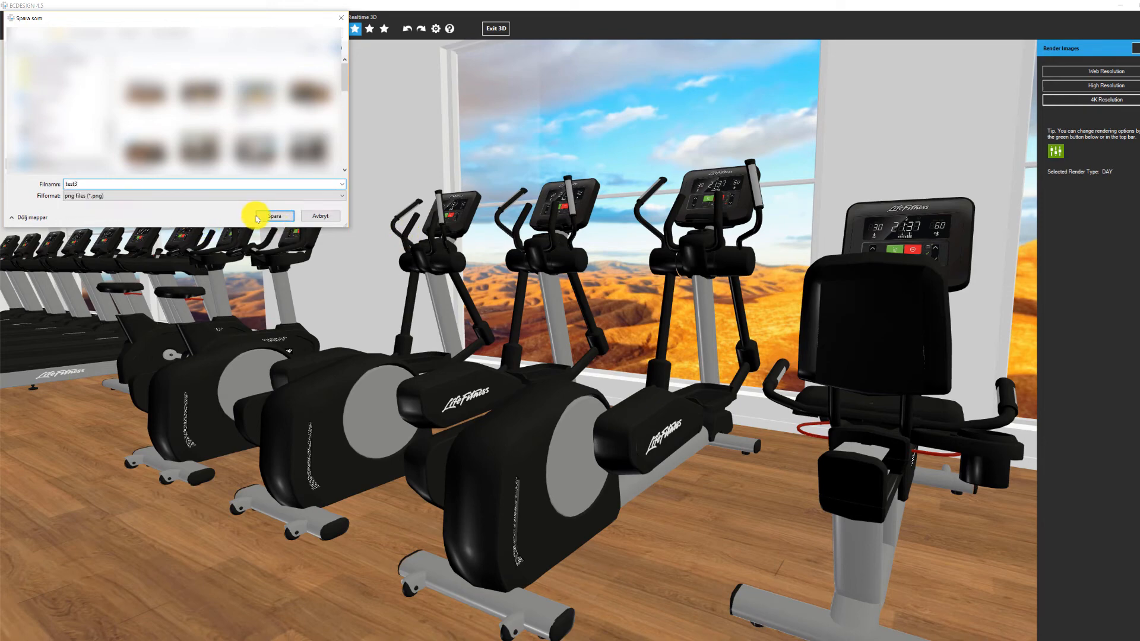
left_click(274, 216)
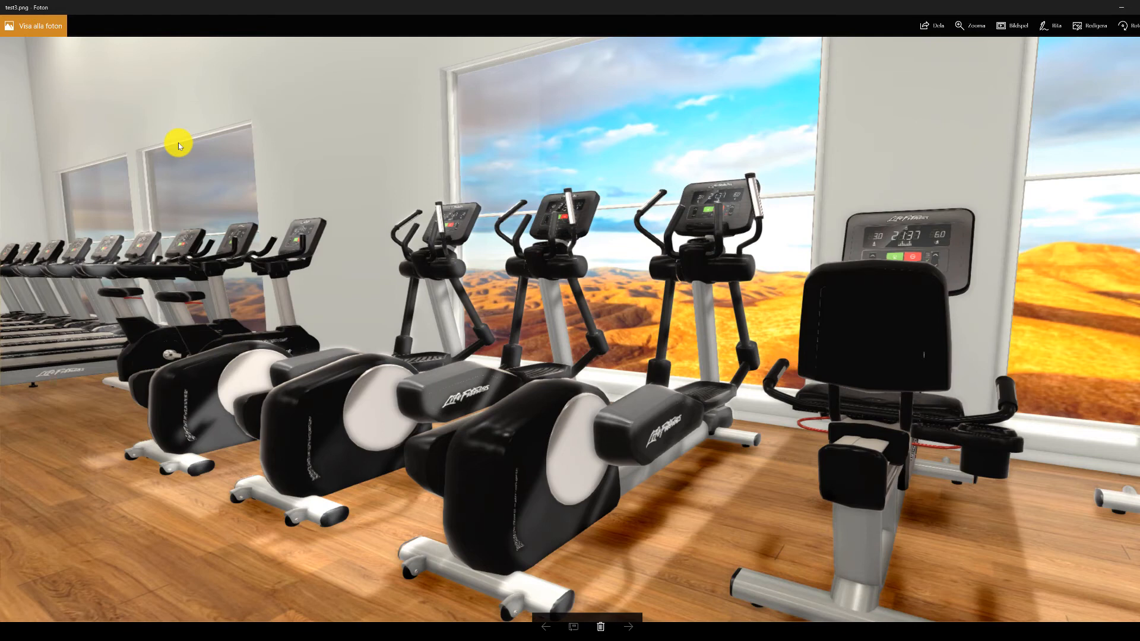
mouse_move(1099, 25)
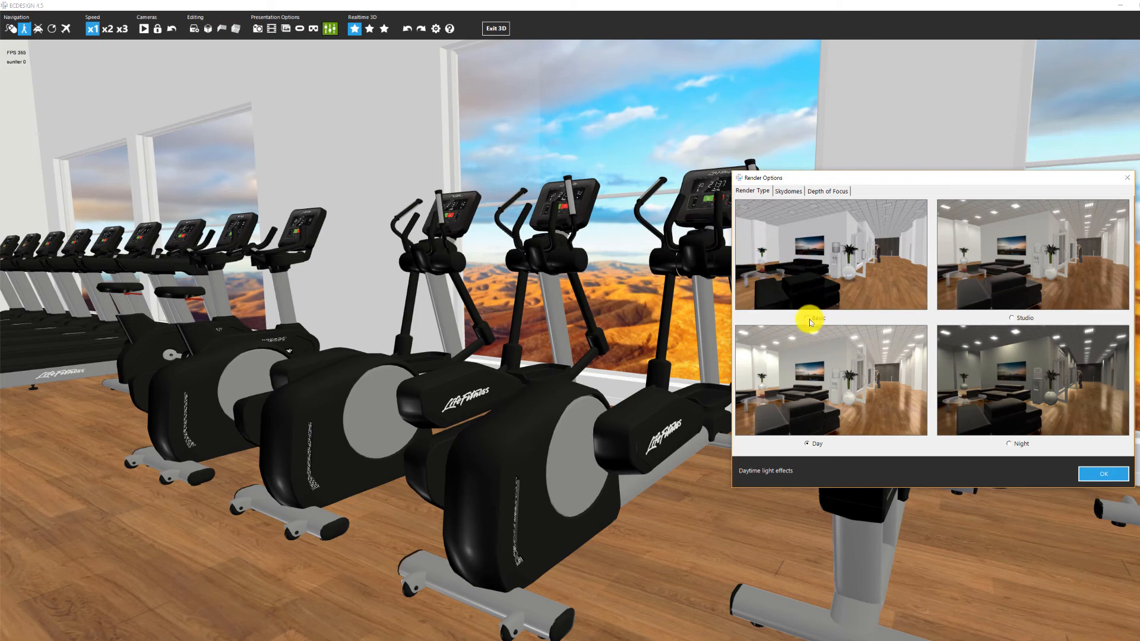
Step: Switch the render type to Basic and choose a file name for the close-up render
left_click(805, 319)
type("te")
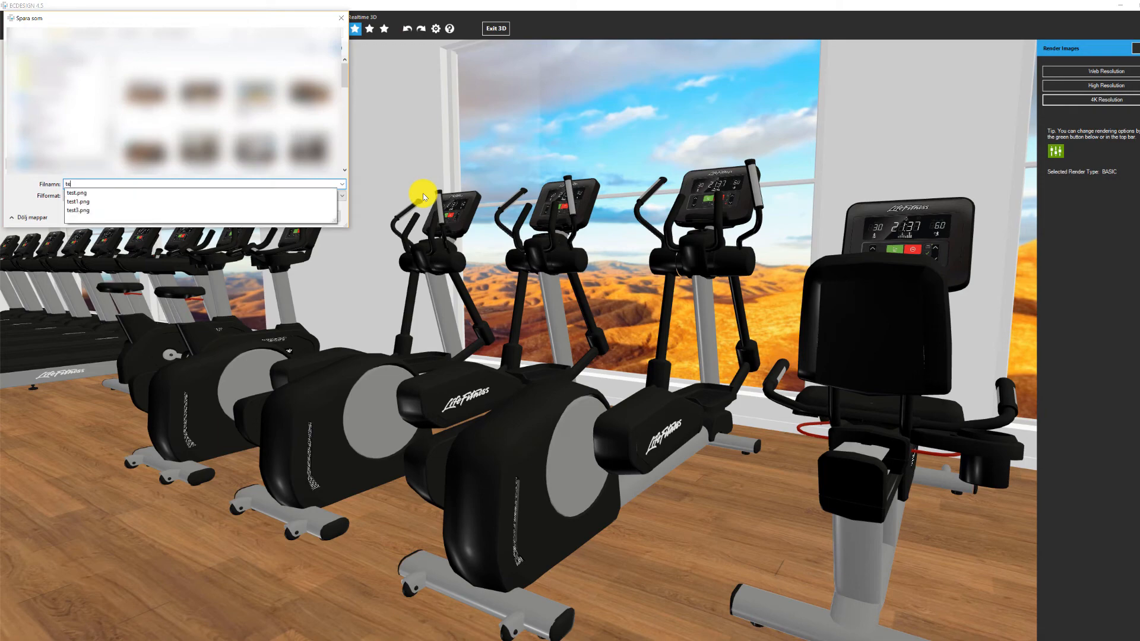
left_click(341, 17)
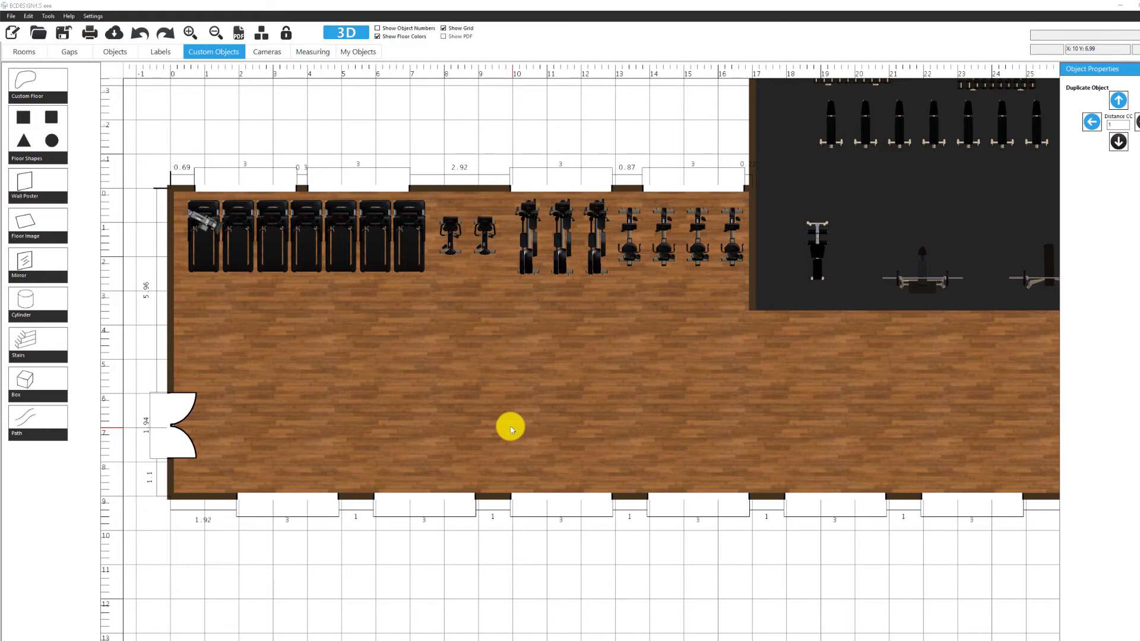
mouse_move(127, 399)
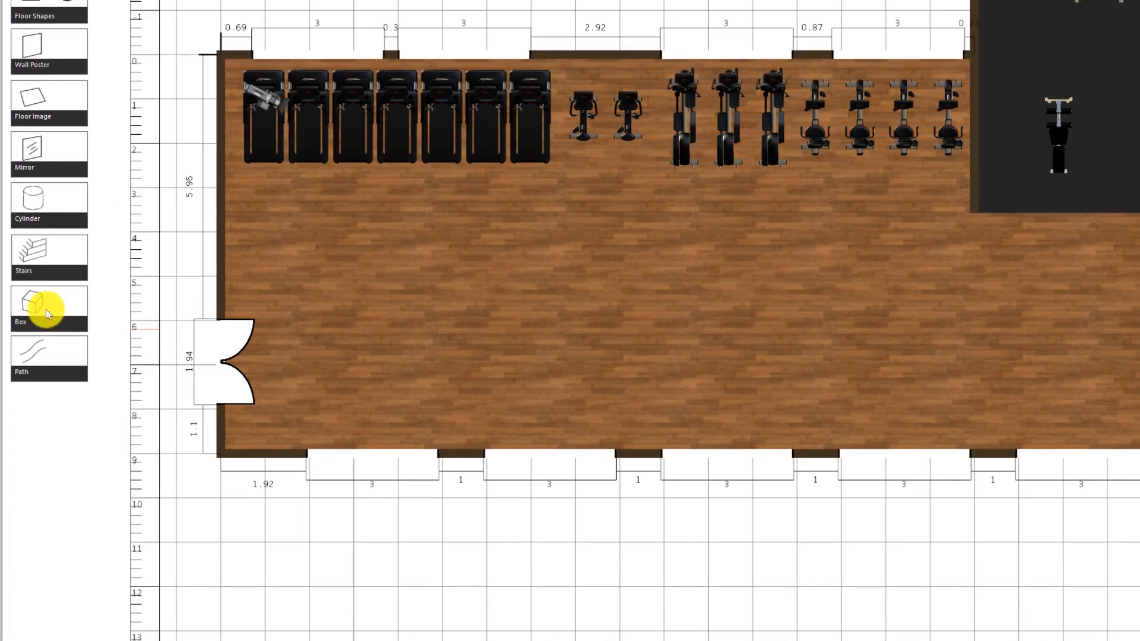
Step: Place a cylinder and a box from Custom Objects on the open gym floor, then go to 3D
left_click(49, 203)
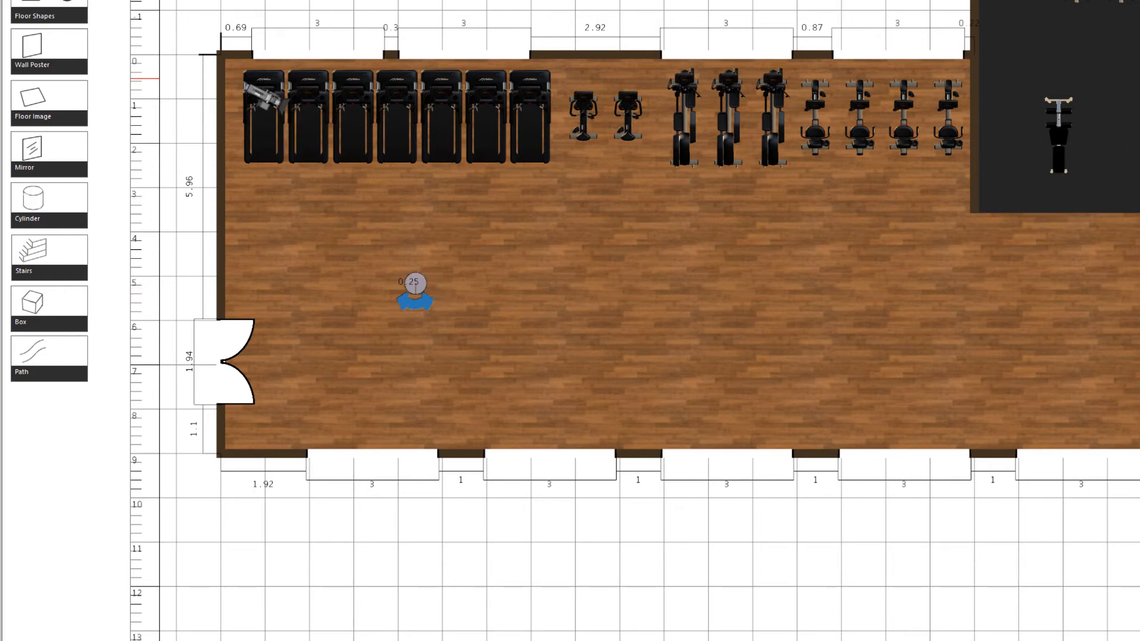
left_click(668, 259)
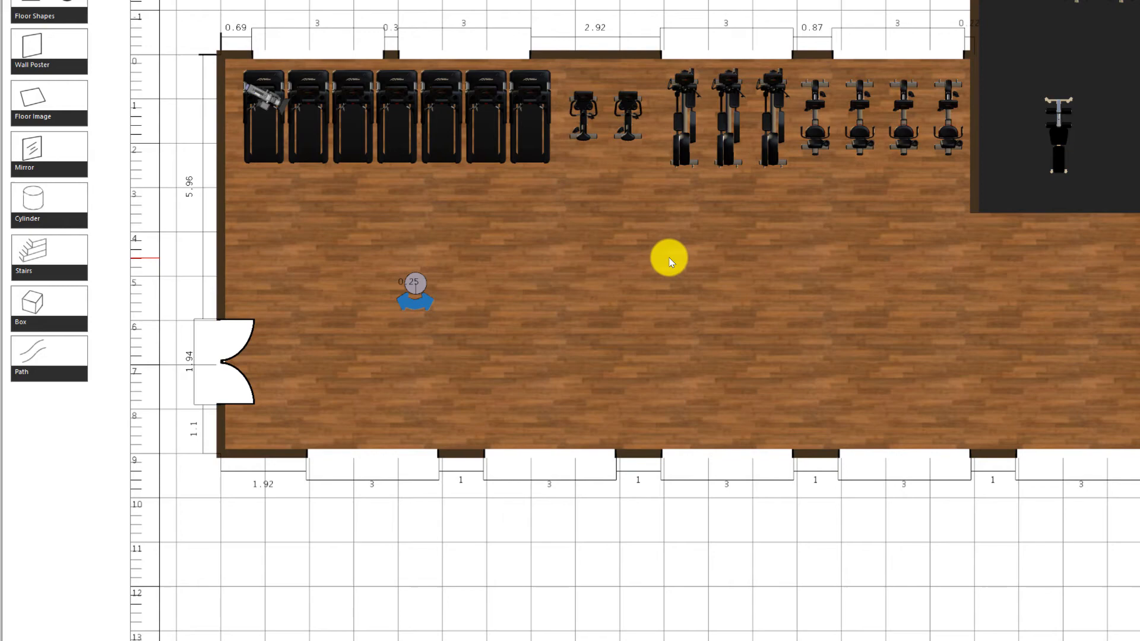
left_click(48, 305)
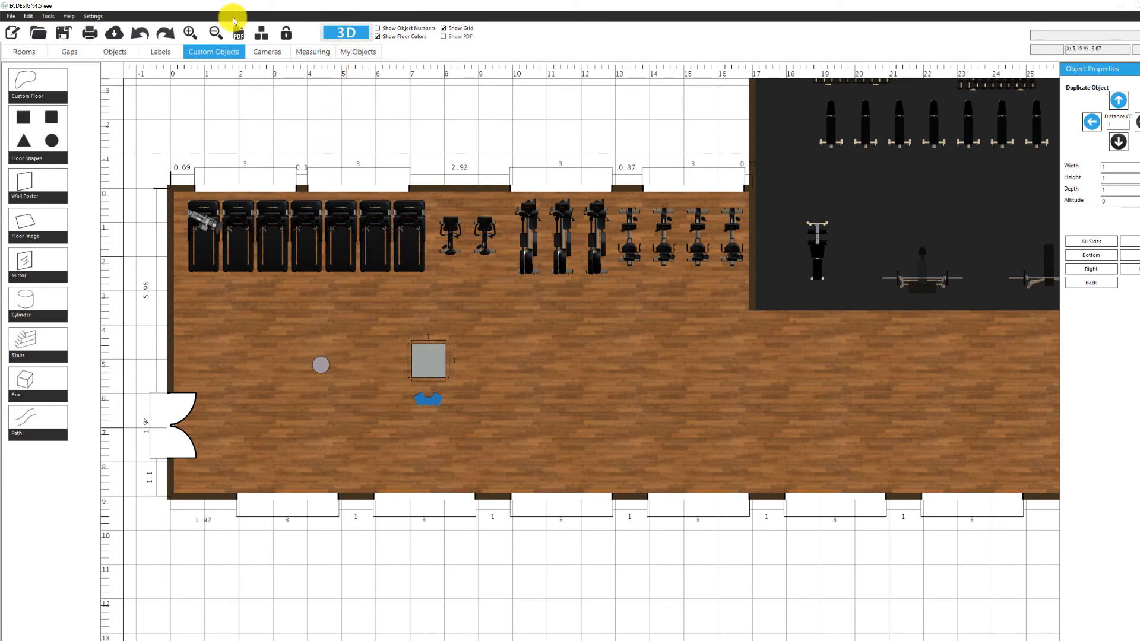
left_click(345, 32)
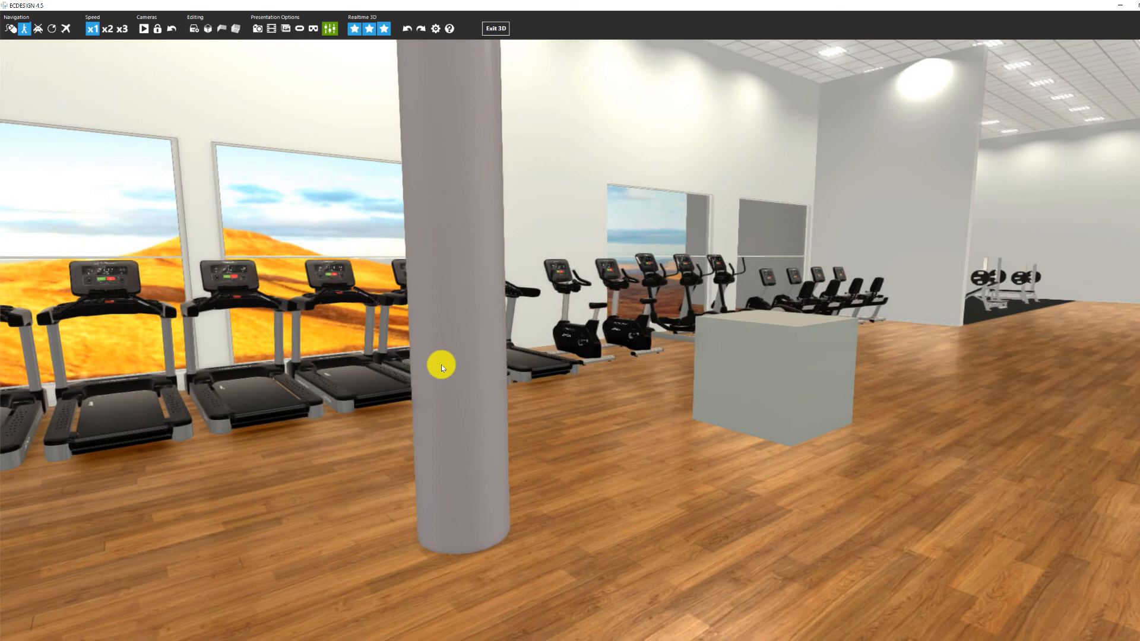
Step: Confirm Basic rendering for the 3D view of the new cylinder and box
left_click(329, 29)
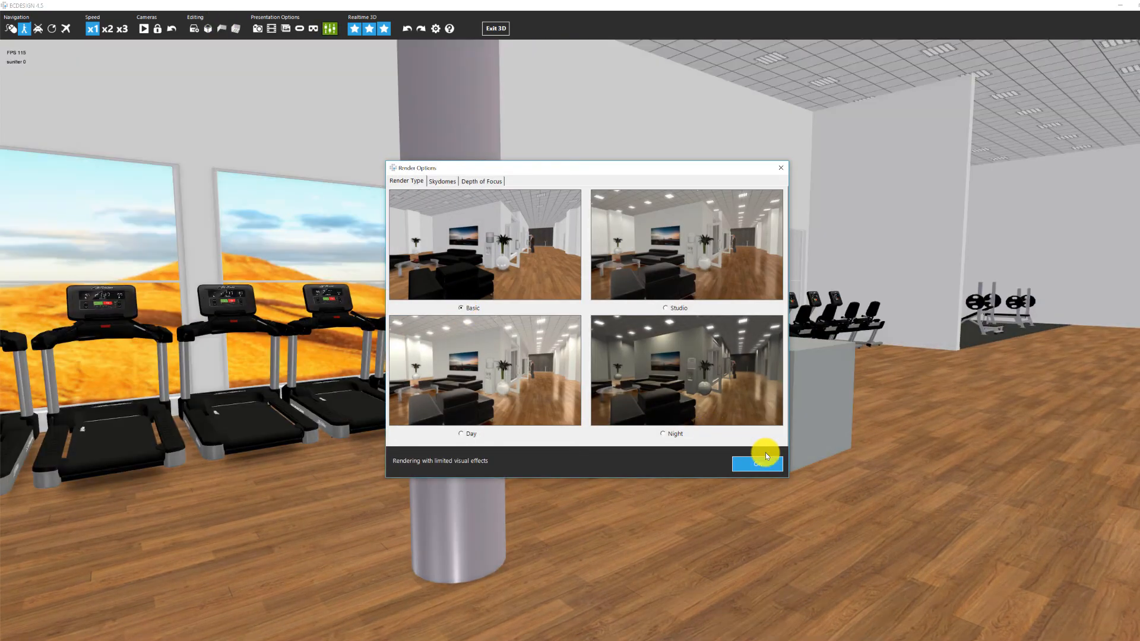
left_click(756, 464)
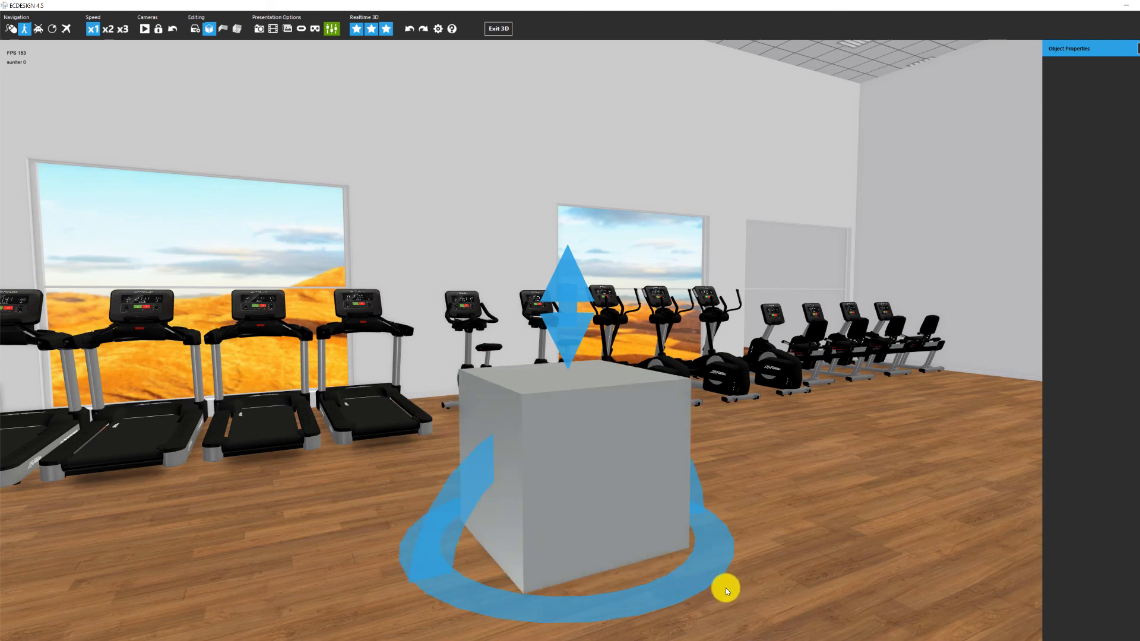
mouse_move(465, 482)
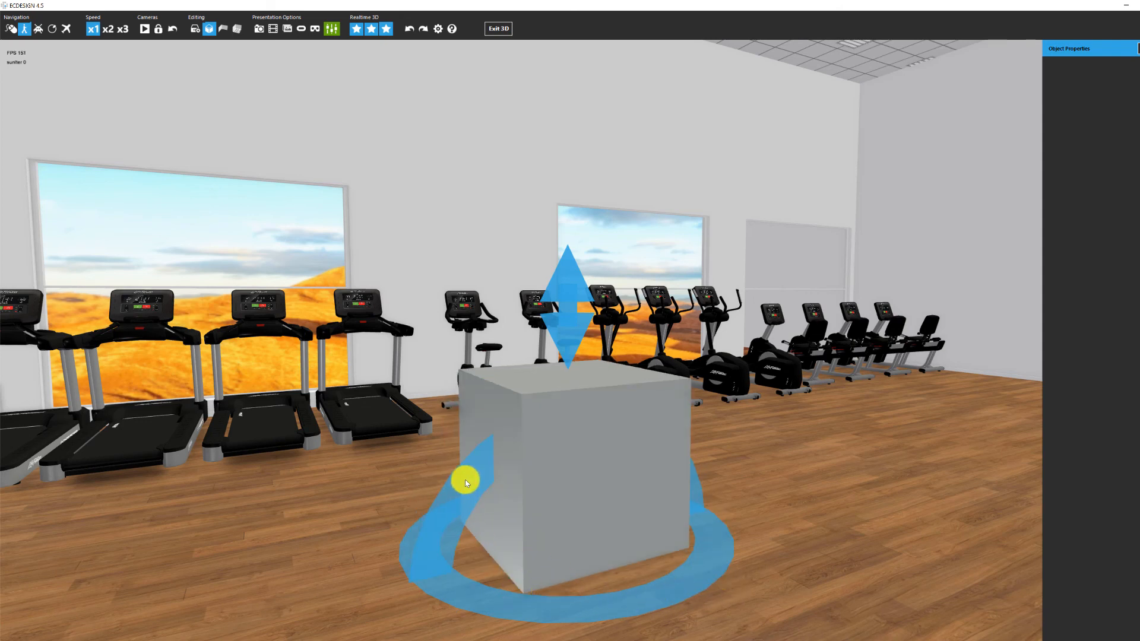